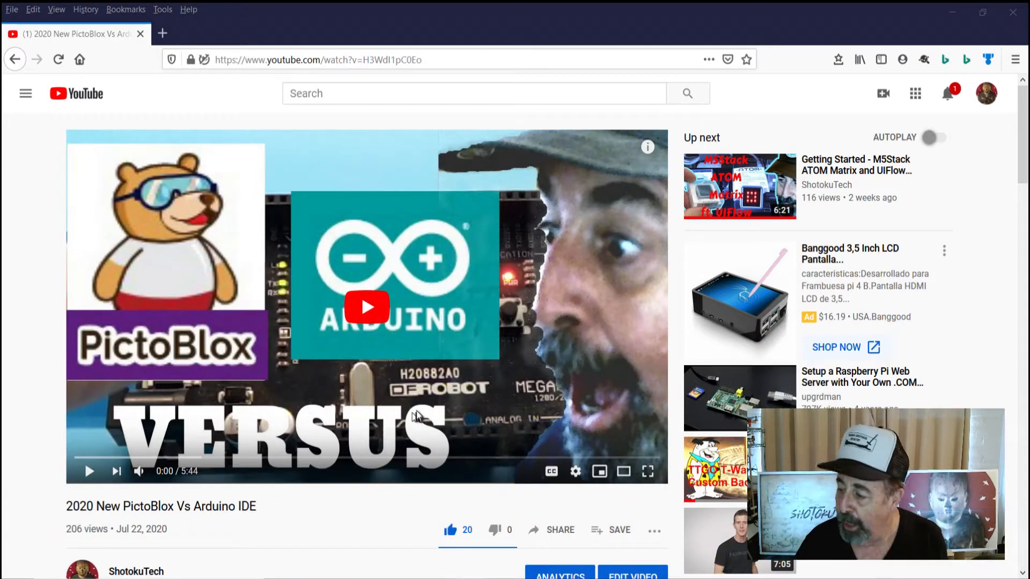
mouse_move(227, 330)
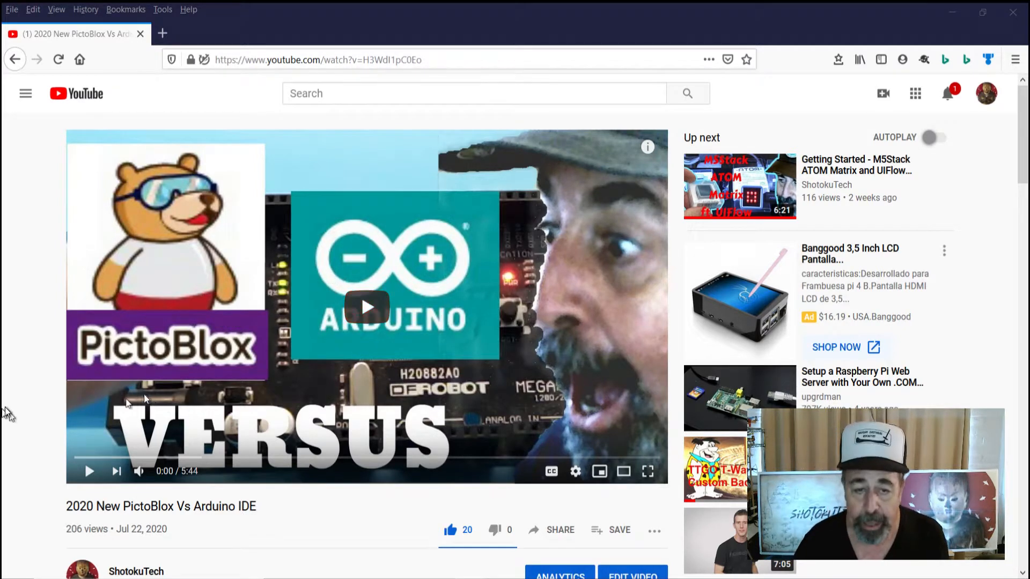
Scroll the YouTube video page down toward the comments, then back up
scroll(down, 3)
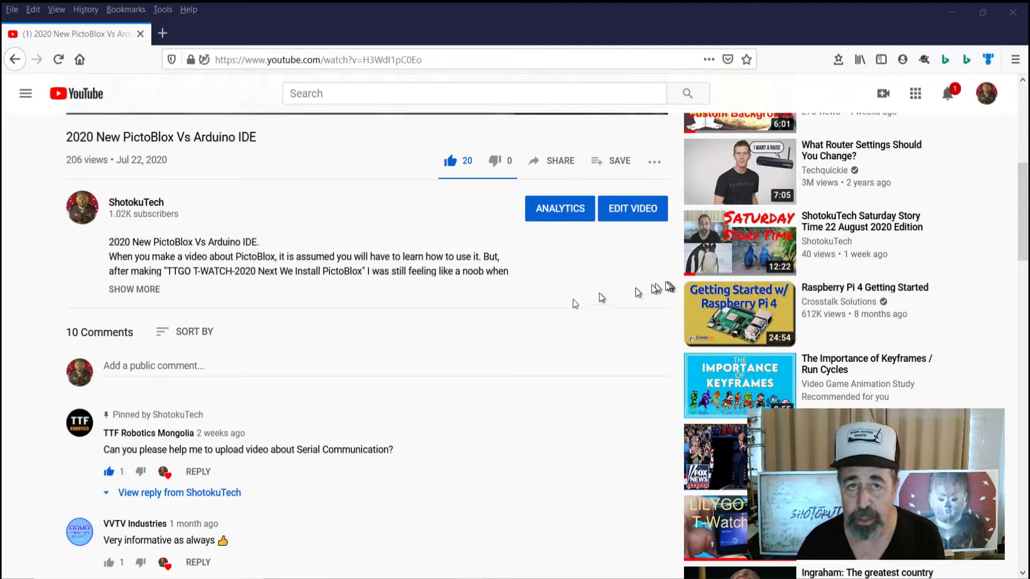
scroll(up, 3)
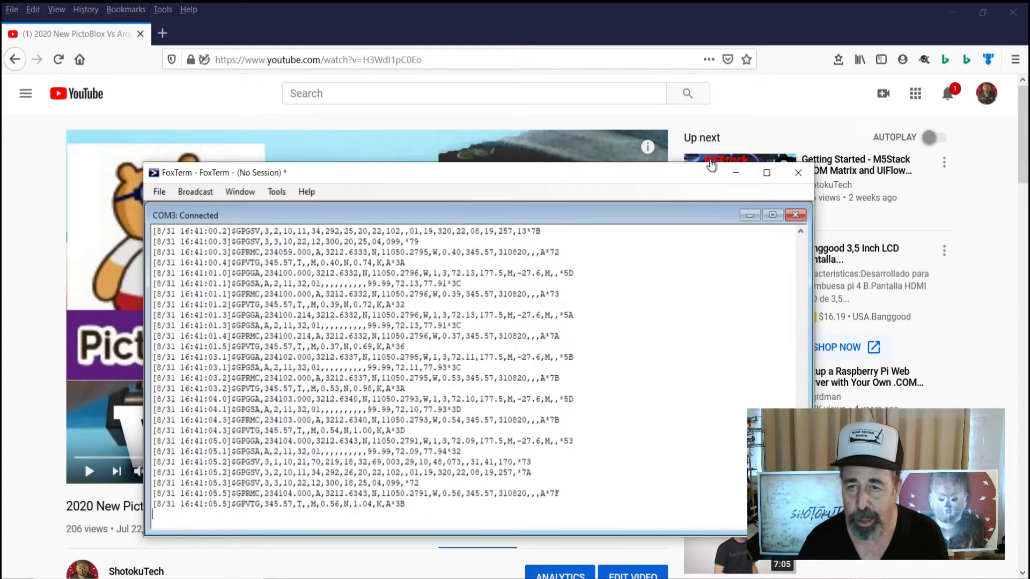
mouse_move(736, 173)
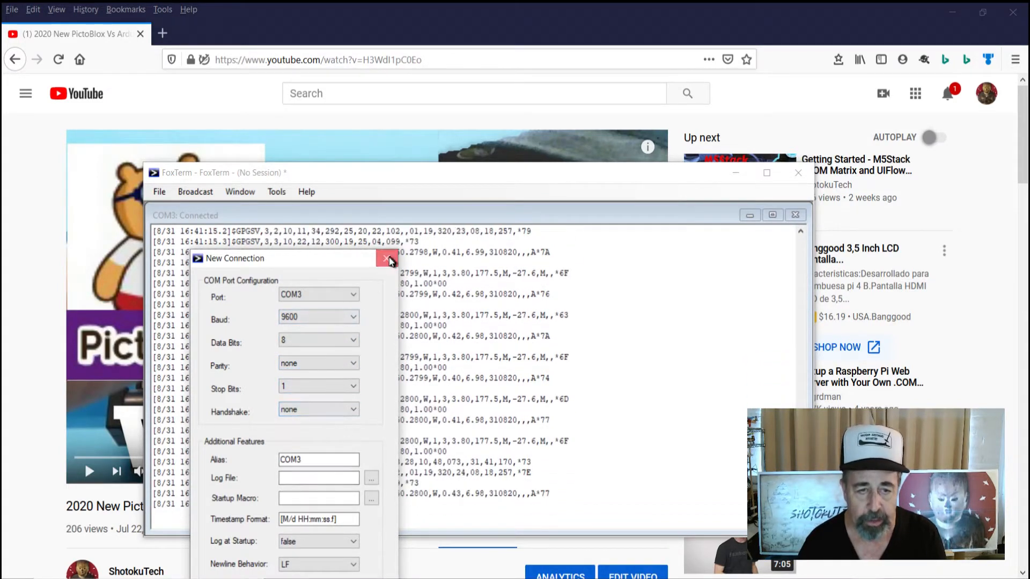
Close FoxTerm's New Connection dialog, leaving the COM3 9600-baud settings unchanged
click(385, 259)
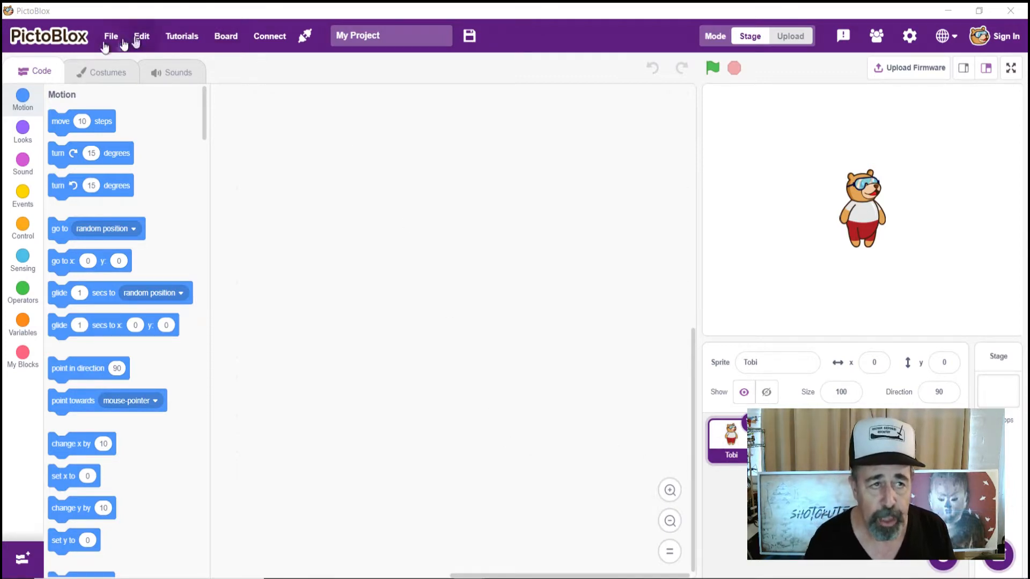
Select Arduino Mega as the board, dismiss the Connect dialog, and scroll the palette
click(225, 36)
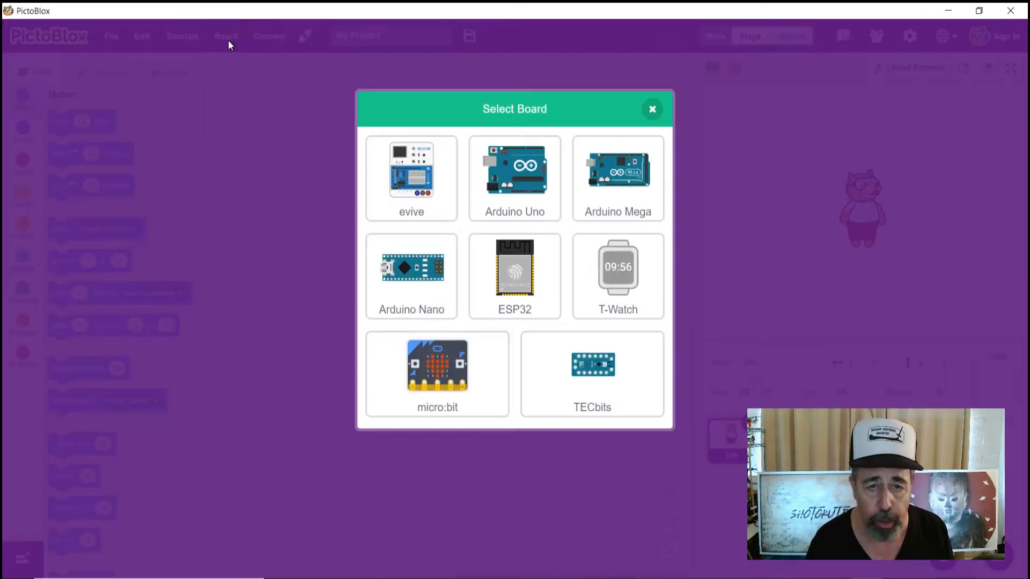
click(652, 109)
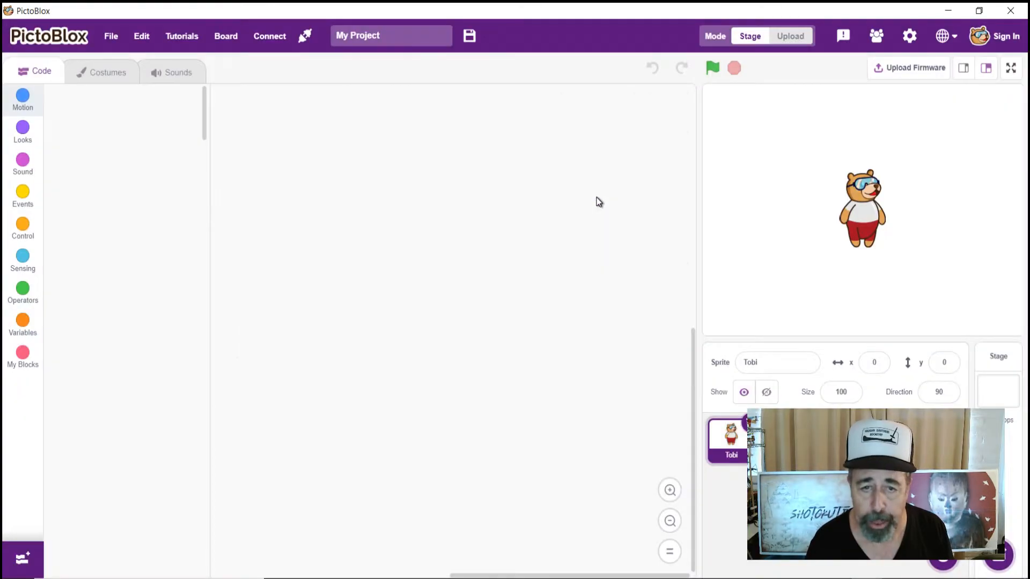
click(270, 36)
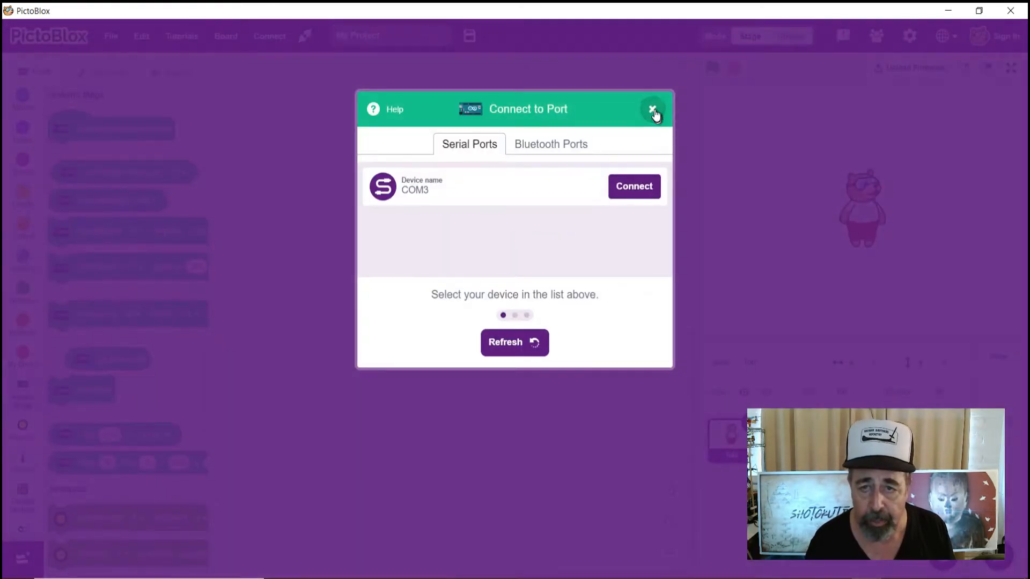
click(652, 109)
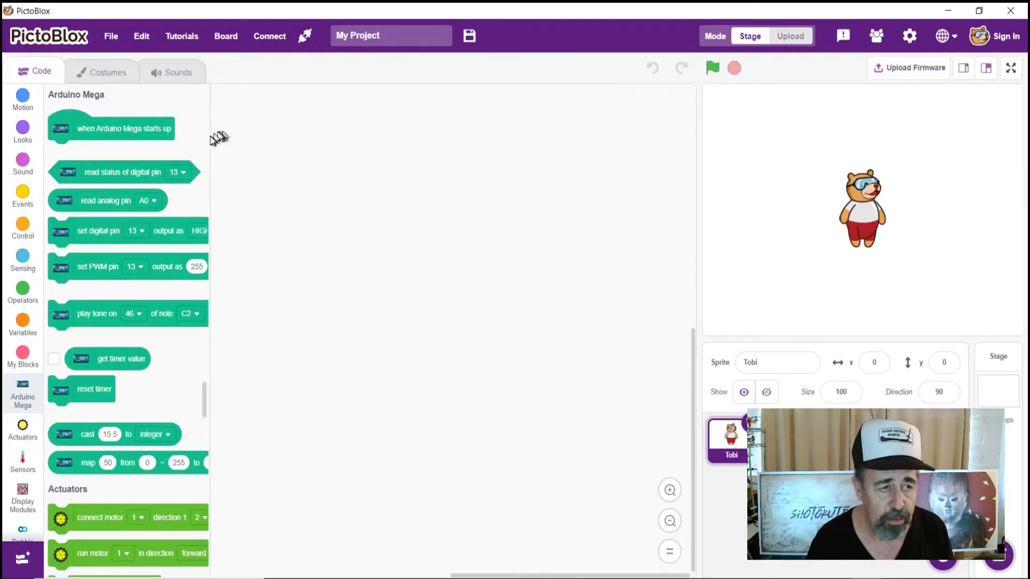
mouse_move(205, 182)
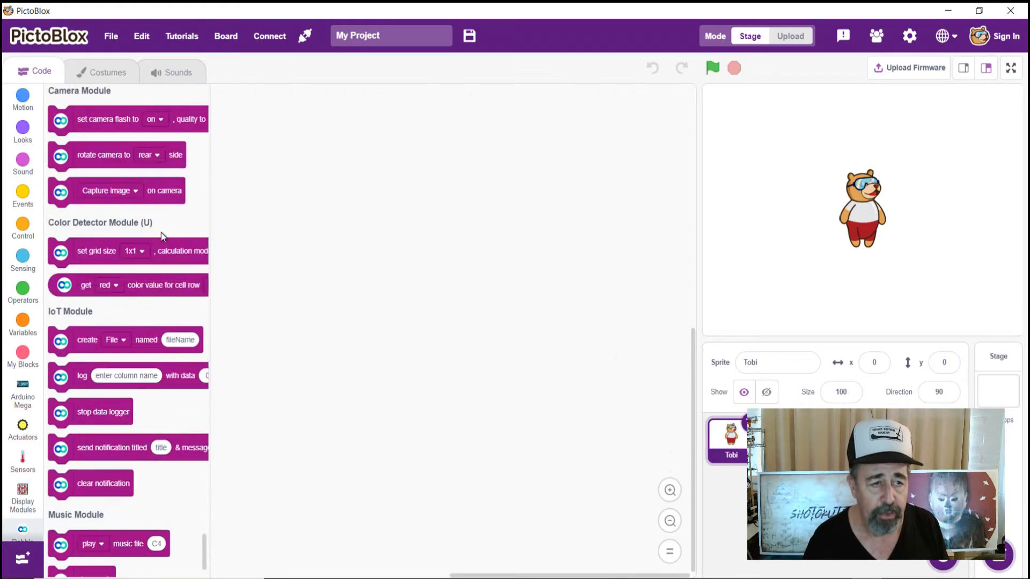
scroll(down, 3)
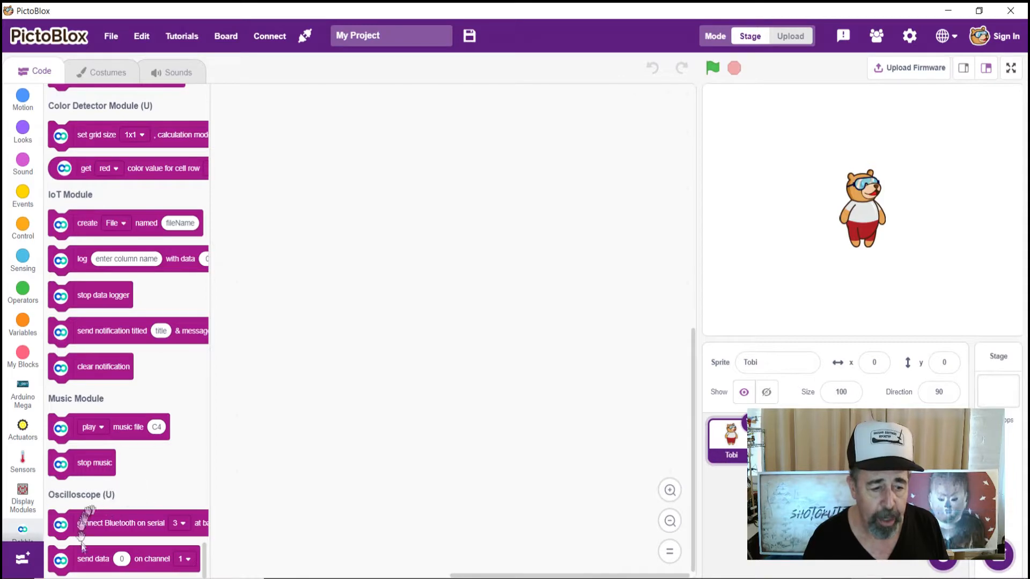
mouse_move(240, 536)
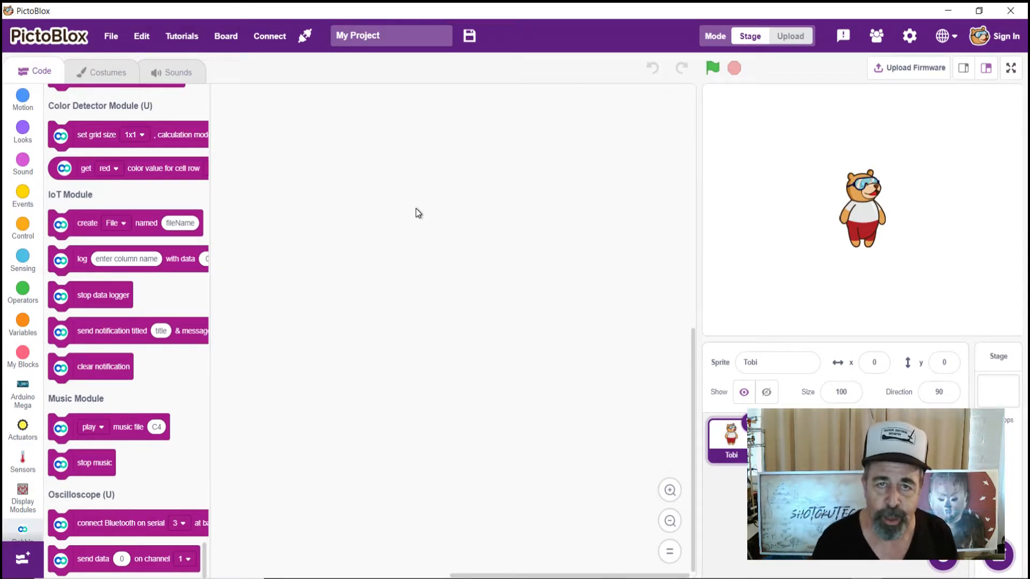
mouse_move(424, 211)
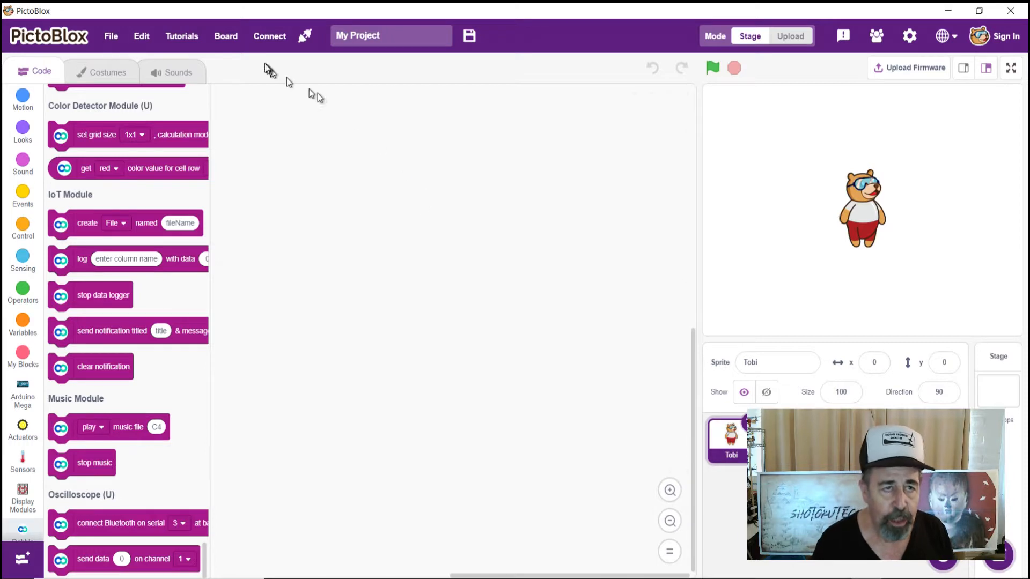
click(111, 37)
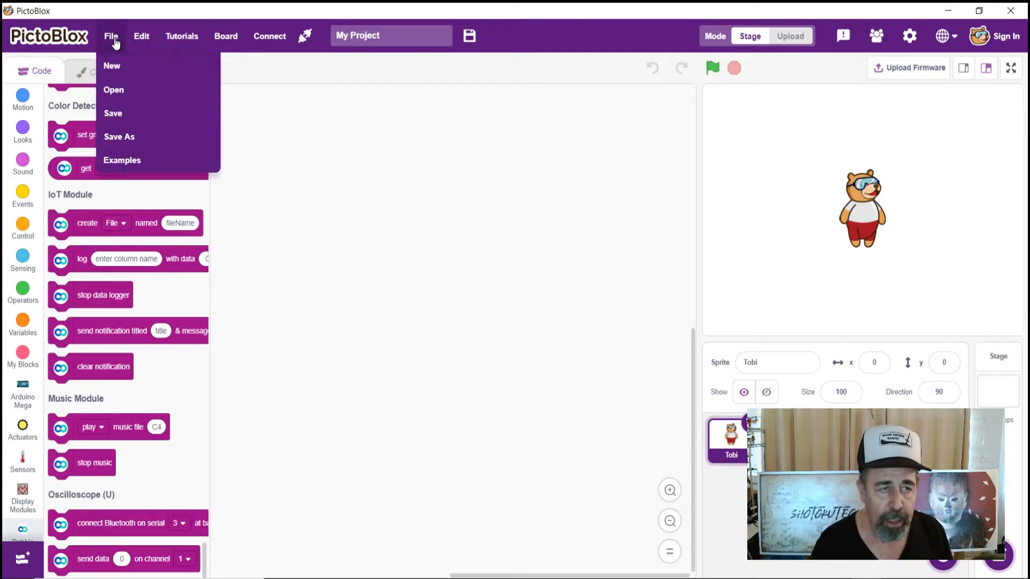
click(141, 36)
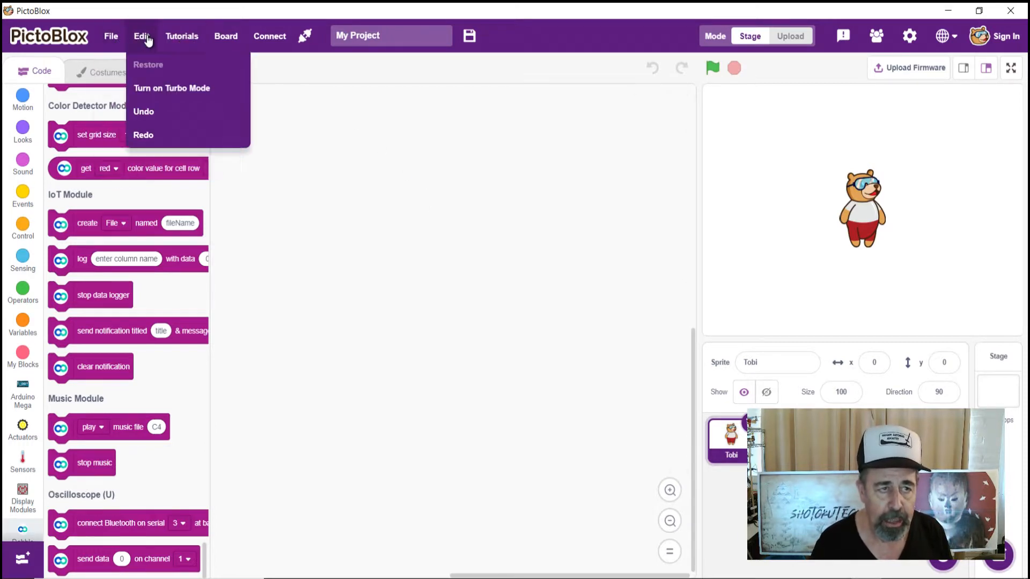
click(181, 36)
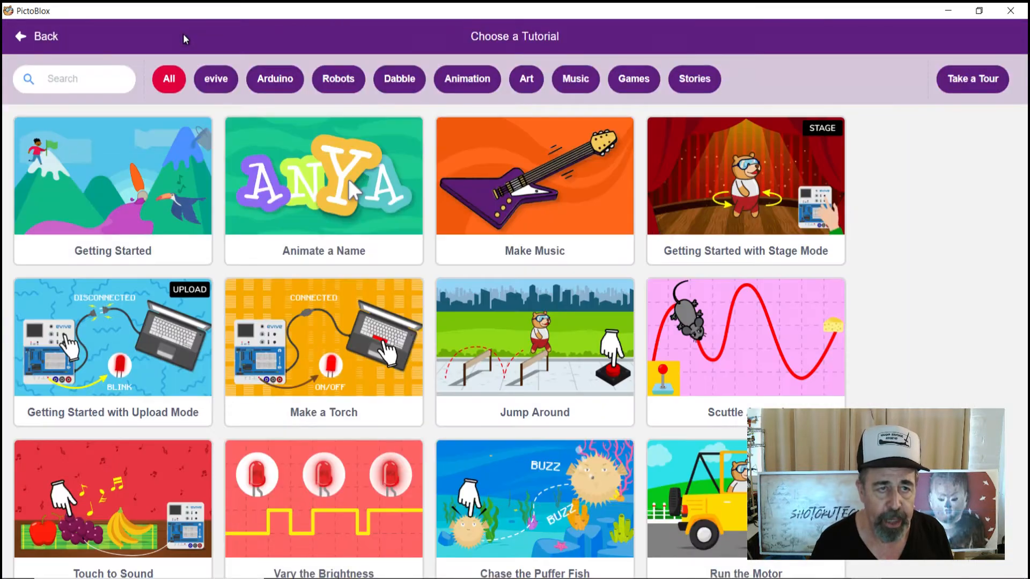
mouse_move(41, 39)
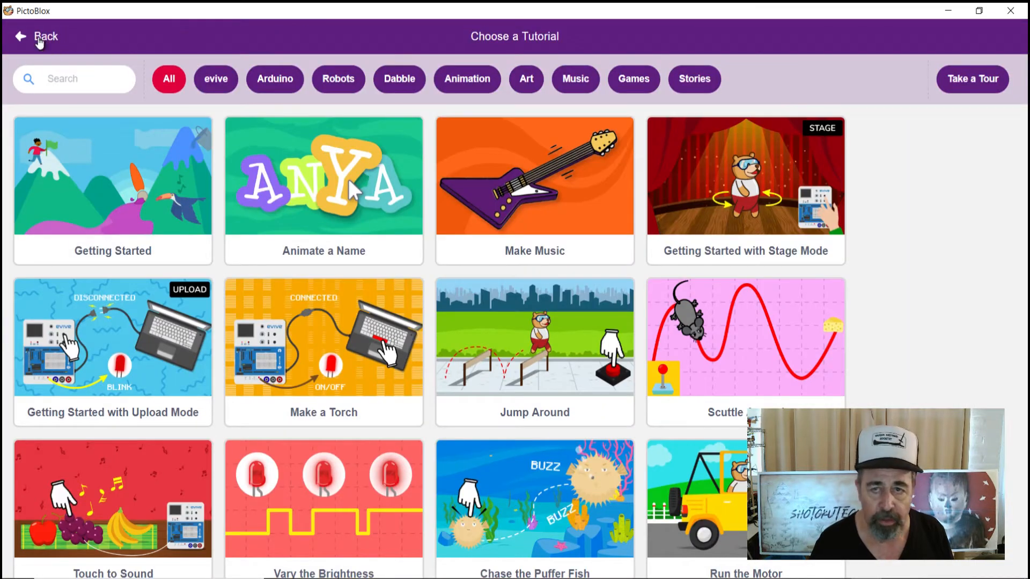
click(37, 36)
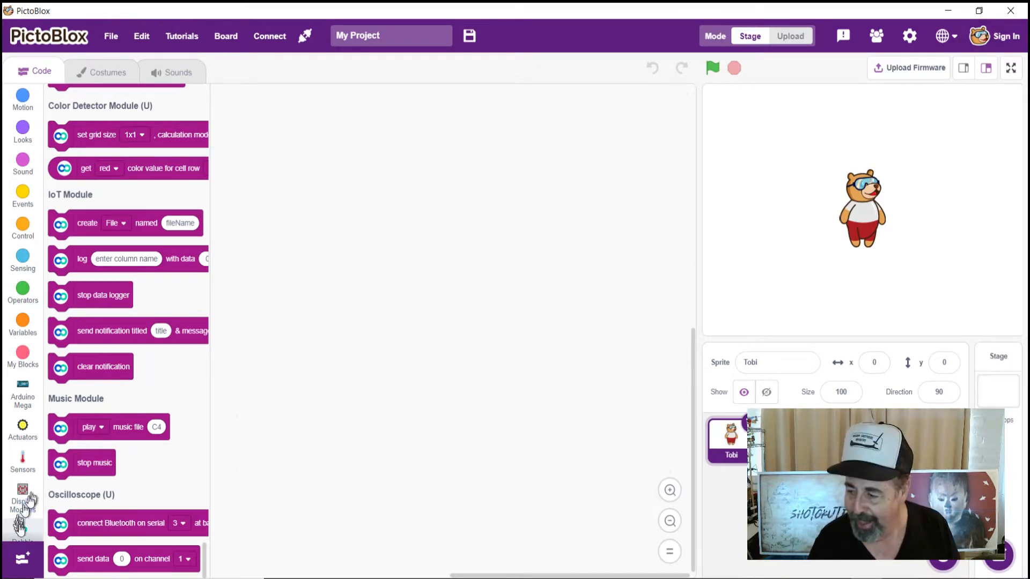
mouse_move(21, 558)
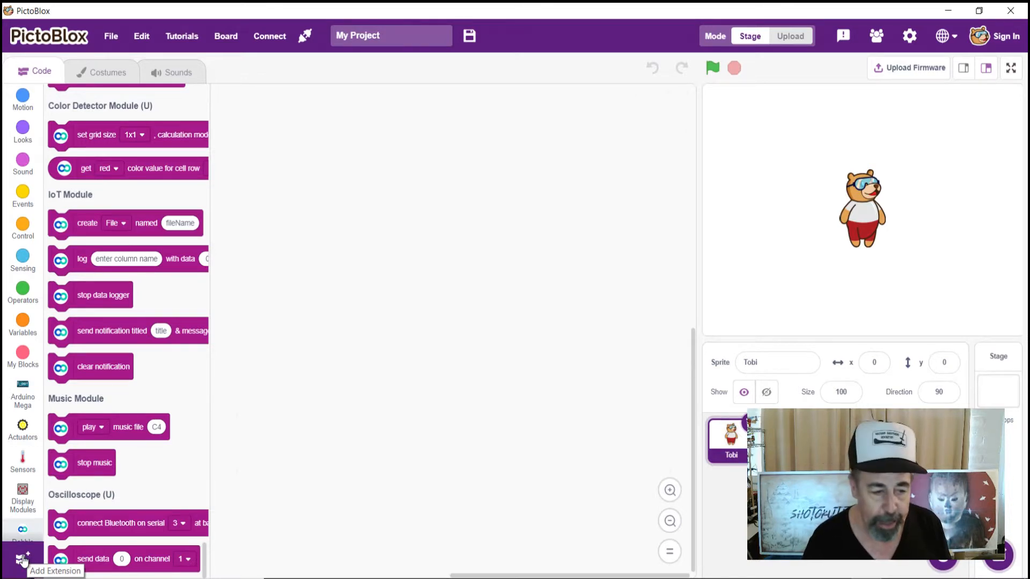
click(18, 556)
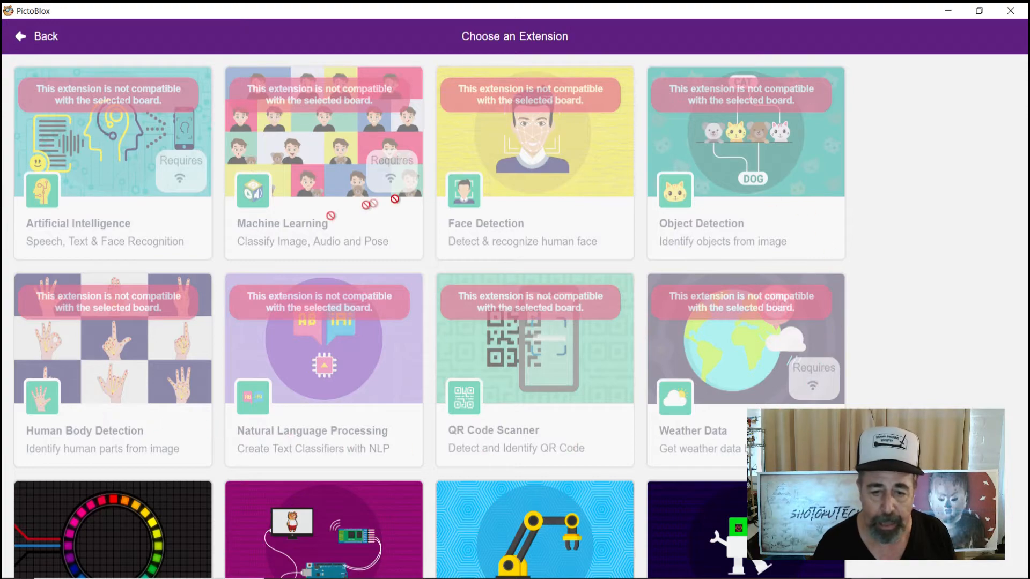
scroll(down, 3)
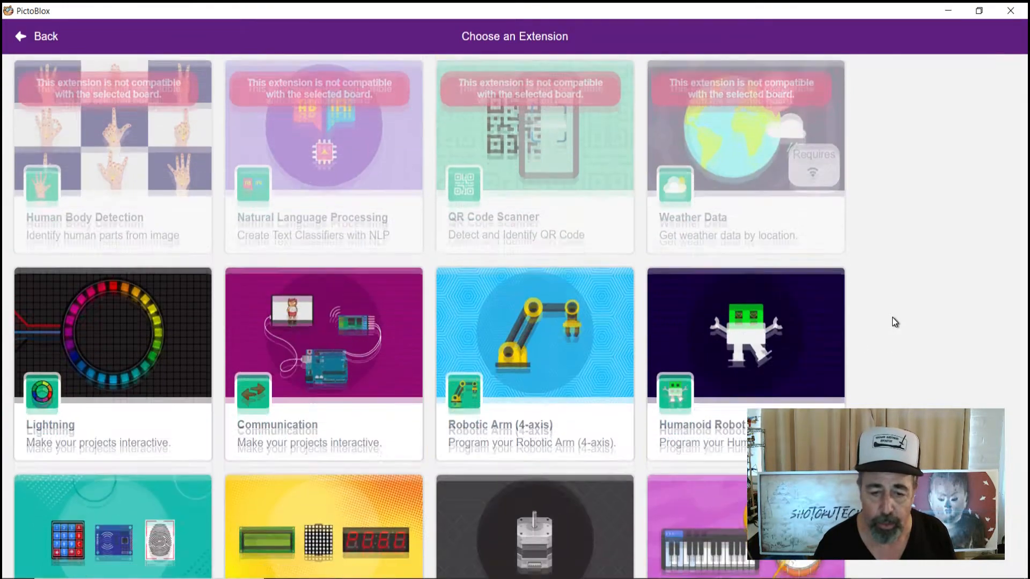
scroll(down, 3)
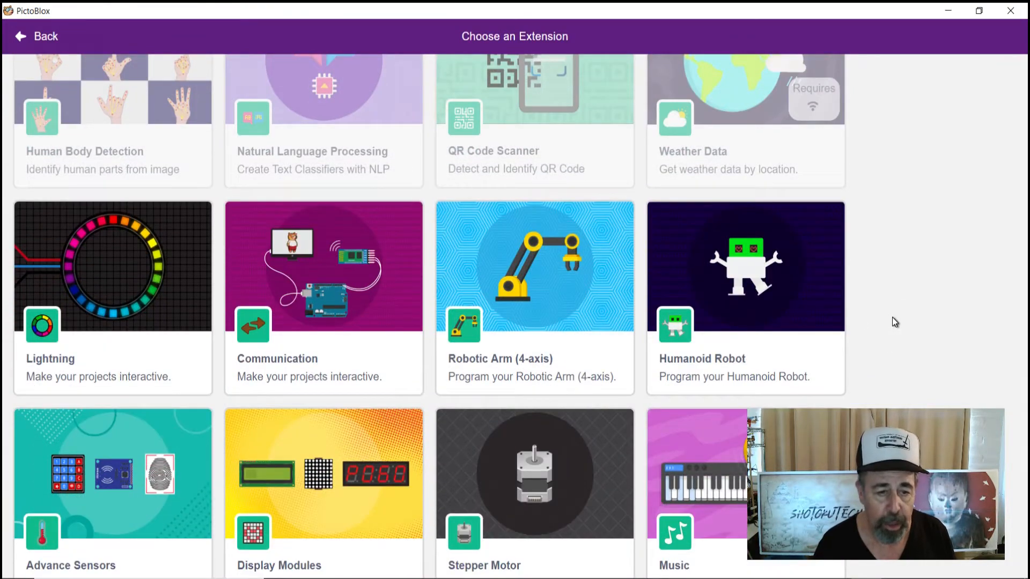
mouse_move(322, 357)
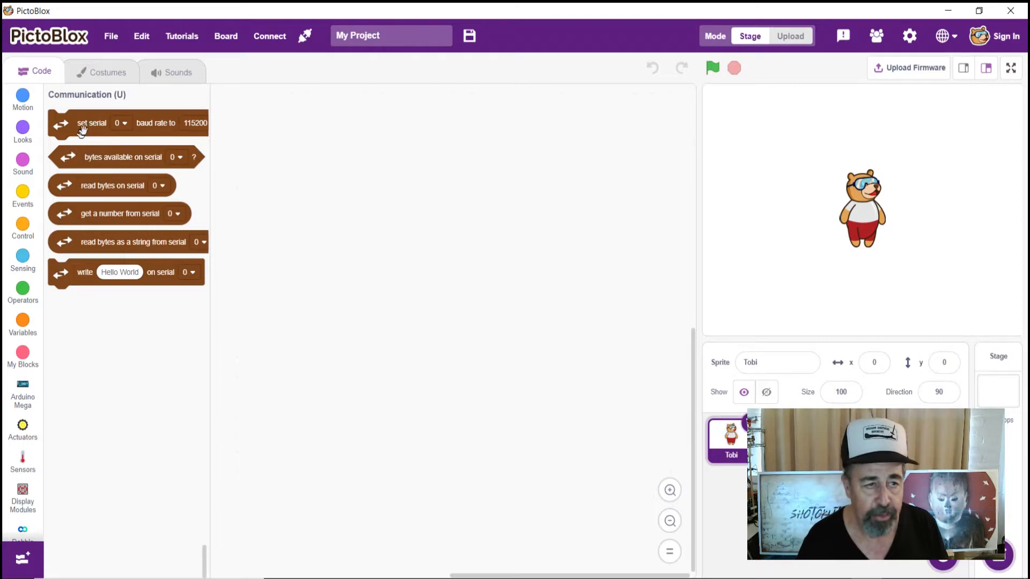
mouse_move(100, 173)
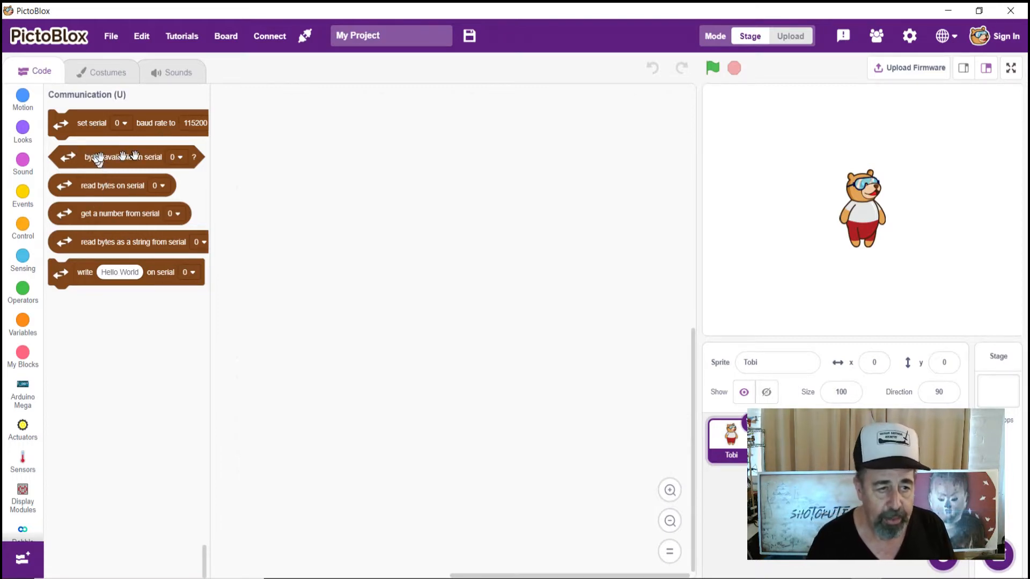
mouse_move(114, 232)
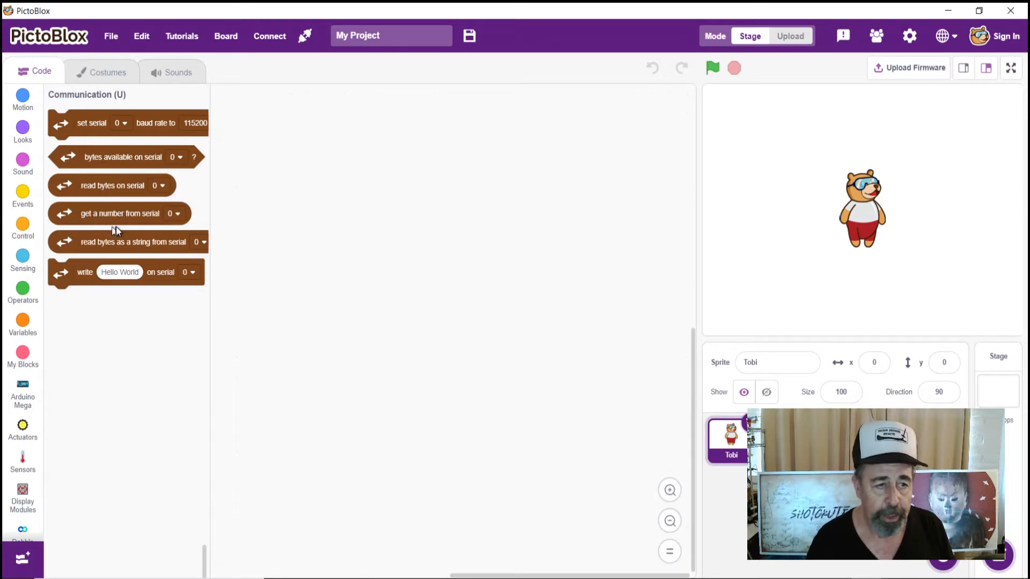
mouse_move(89, 242)
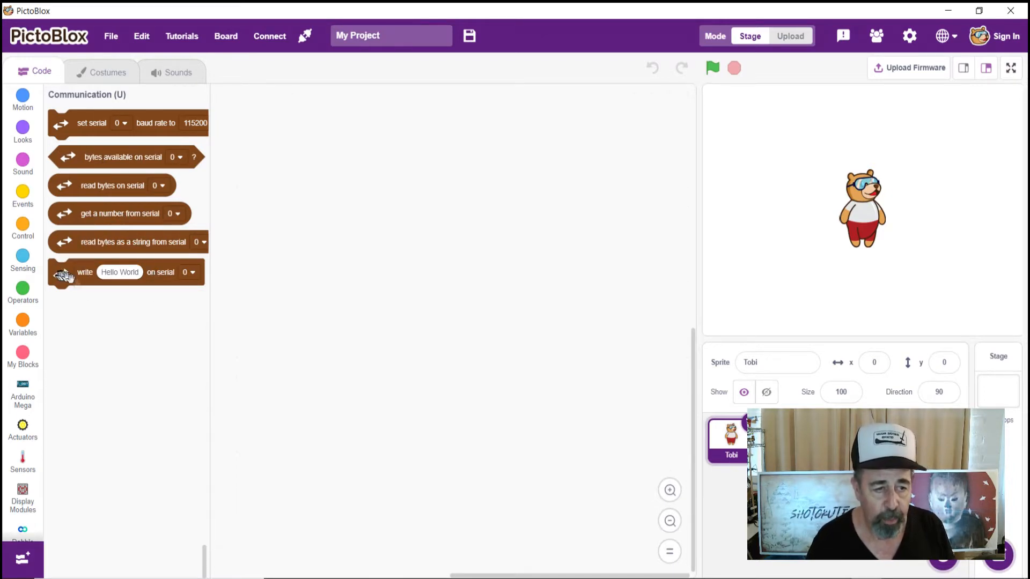
mouse_move(162, 277)
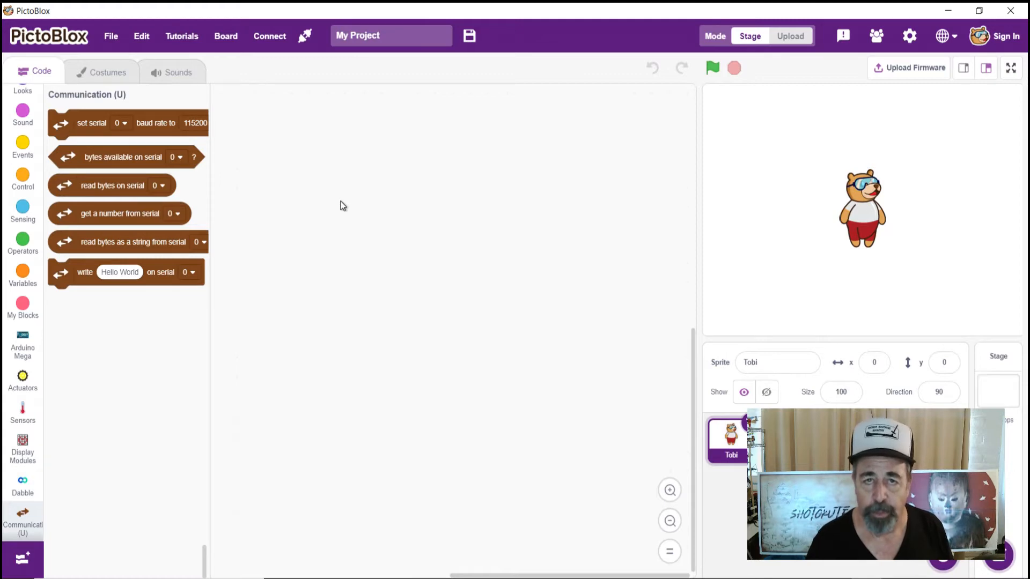
Switch the block palette to the Control category
click(23, 180)
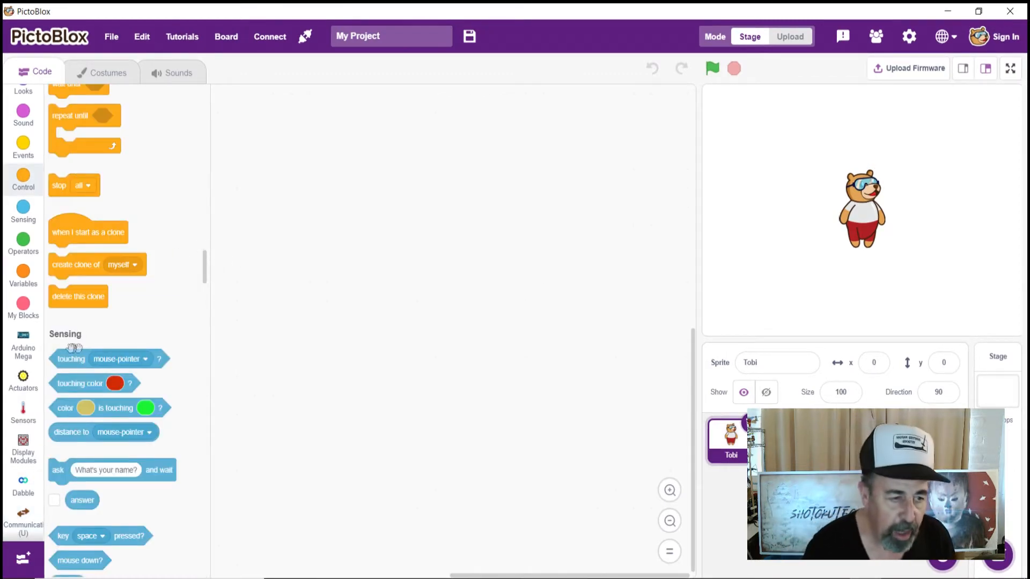
Add 'when Arduino Mega starts up' with two baud-rate blocks setting serial 0 and 1 to 9600
click(23, 345)
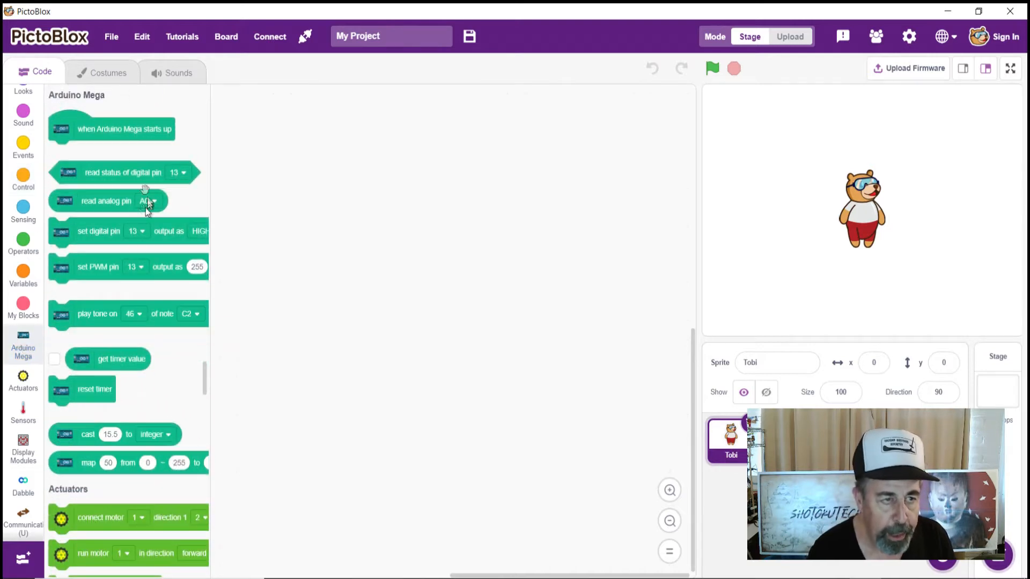
drag(111, 129, 289, 128)
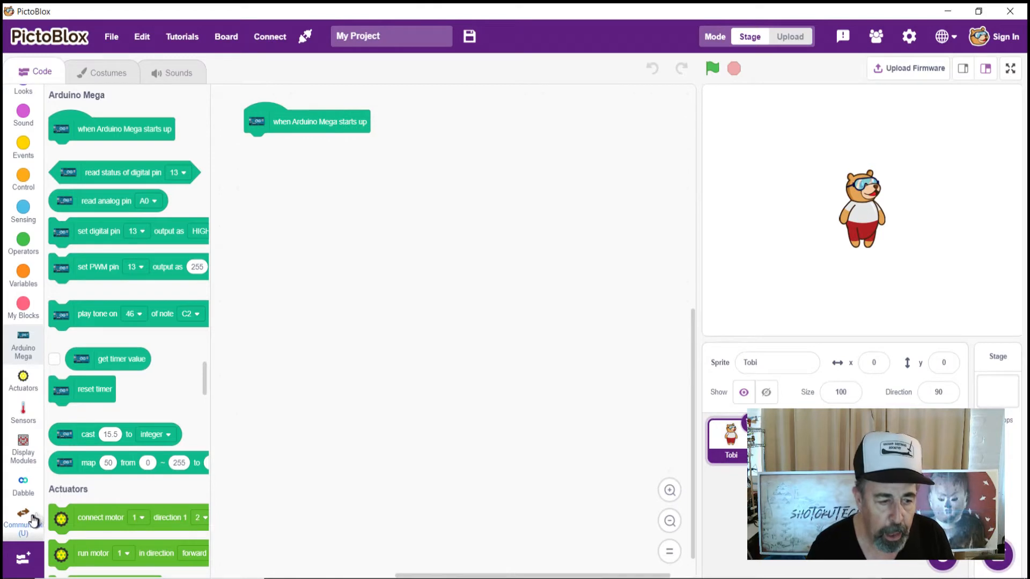
click(18, 517)
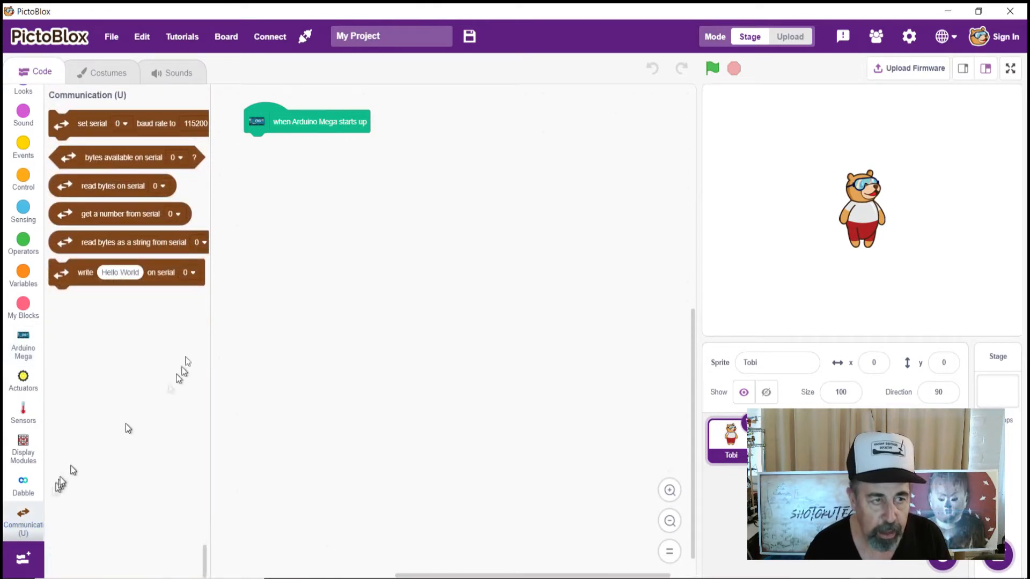
drag(91, 124, 249, 160)
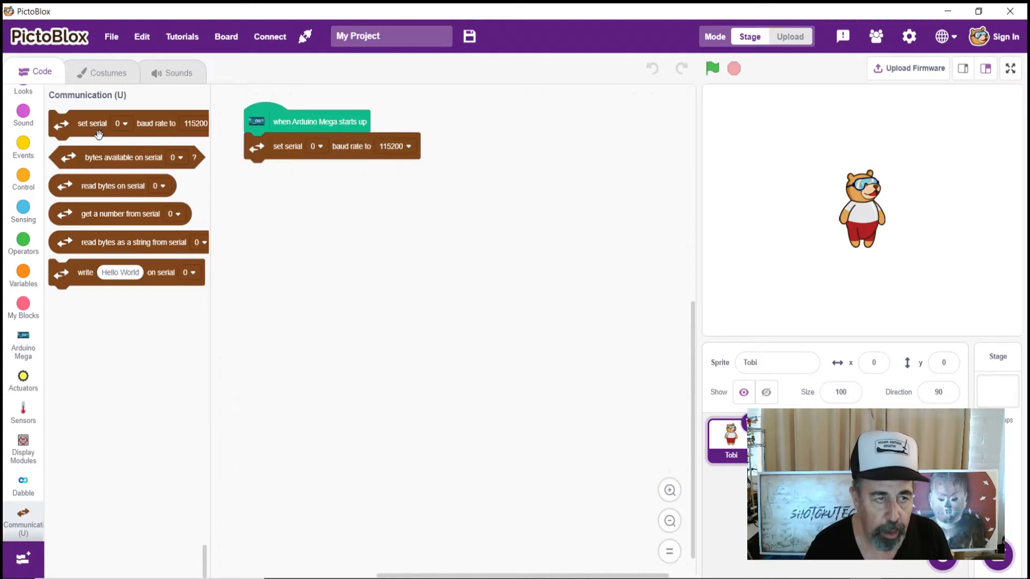
drag(92, 123, 287, 173)
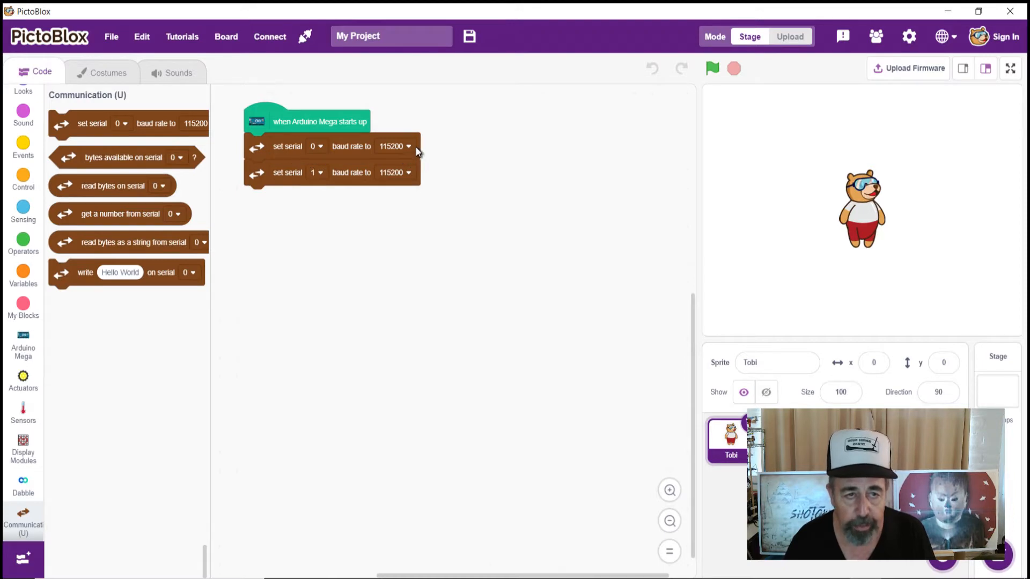
mouse_move(412, 156)
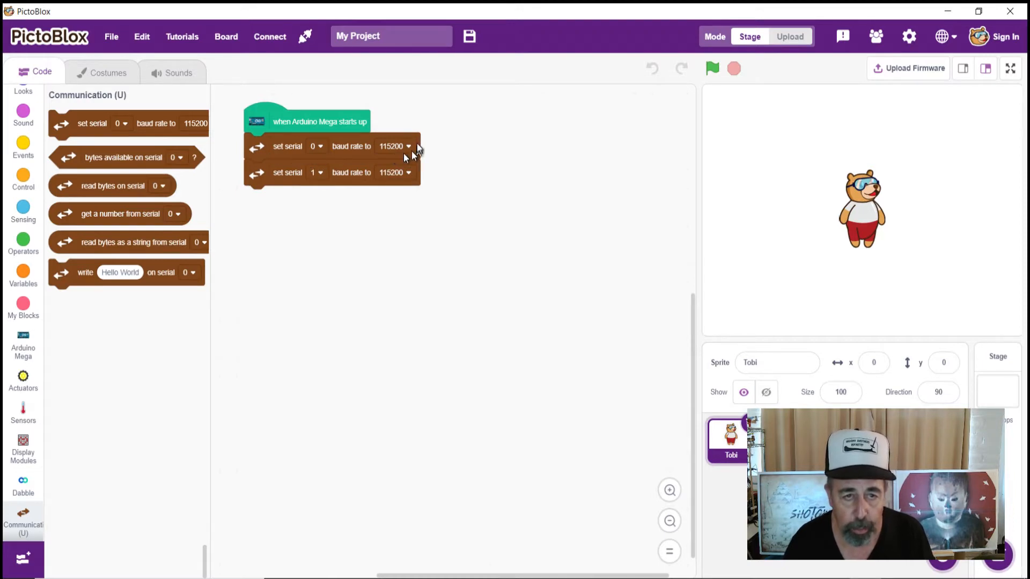
click(408, 172)
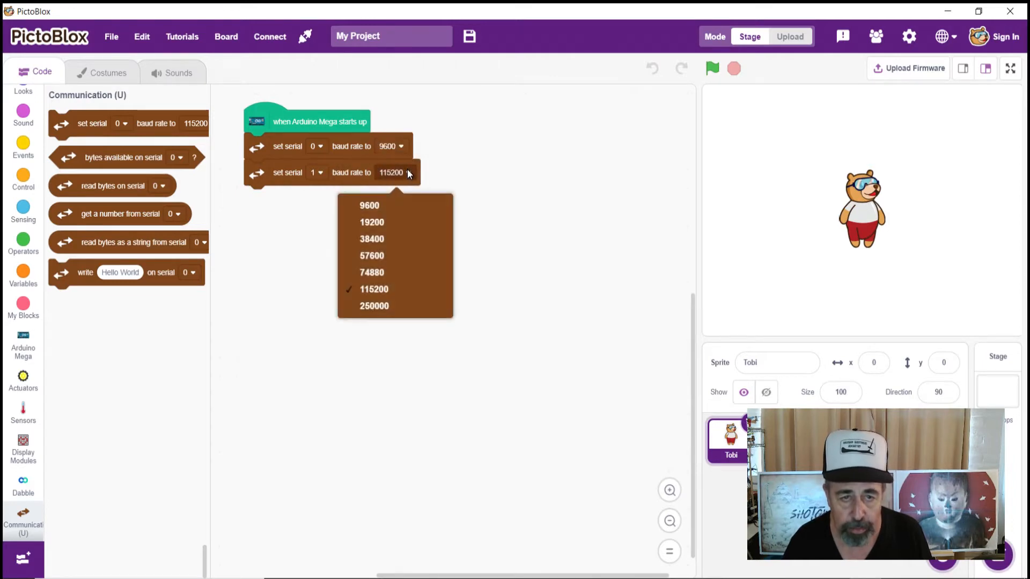
click(369, 205)
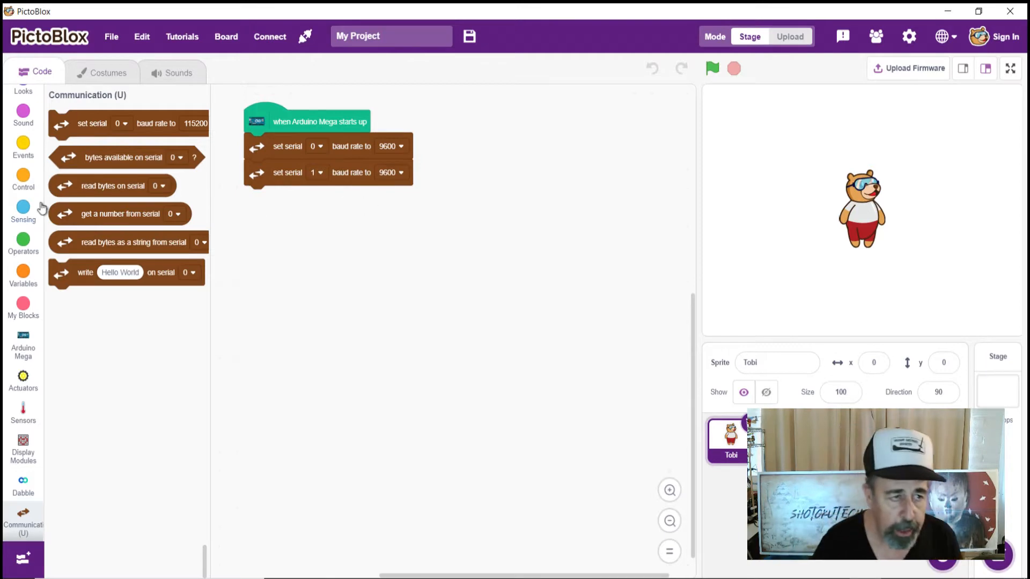
Place a forever loop under the setup containing 'write read bytes on serial 1 on serial 0'
click(23, 177)
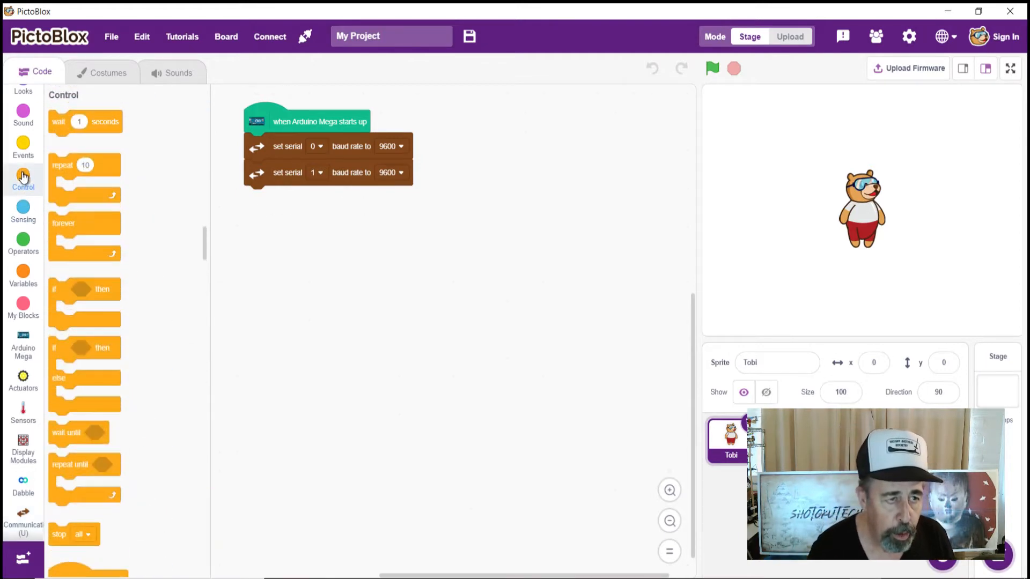
drag(64, 223, 266, 214)
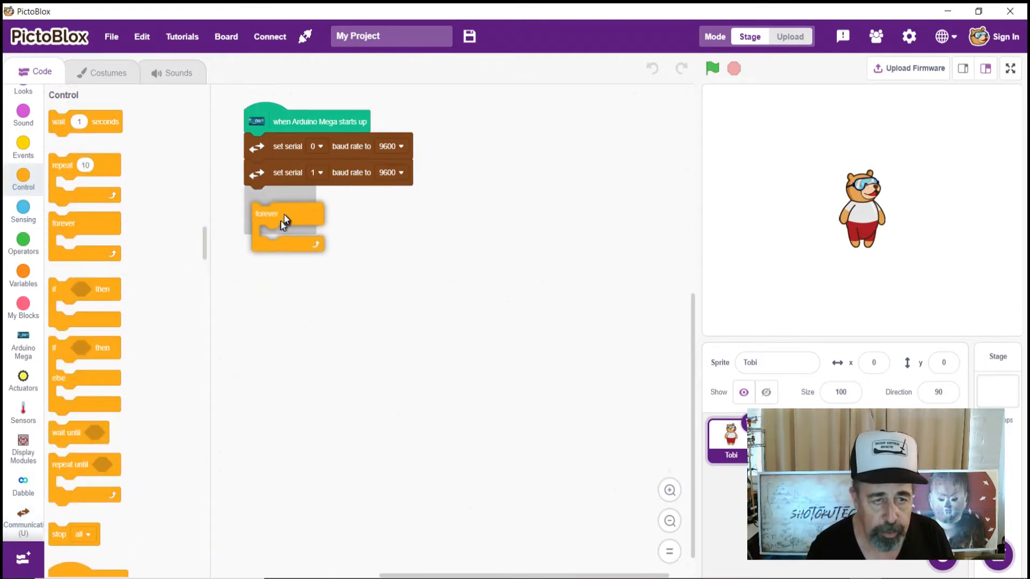
click(23, 517)
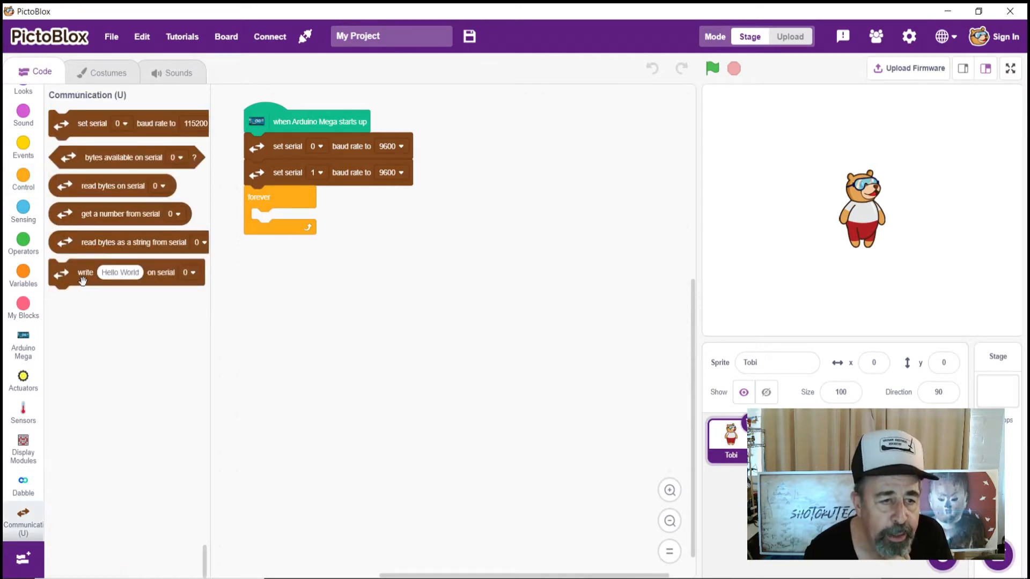
drag(84, 273, 287, 222)
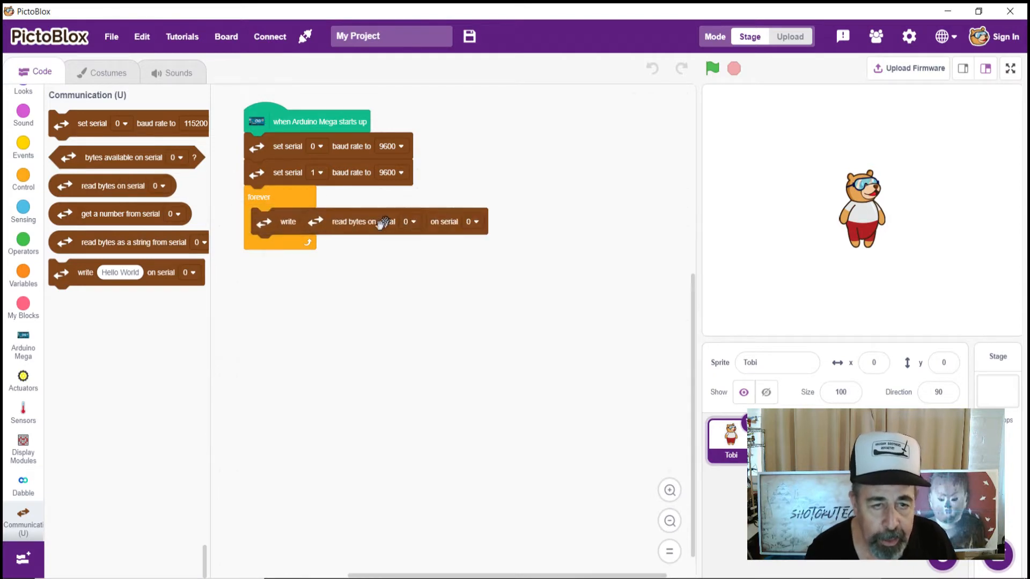
click(410, 221)
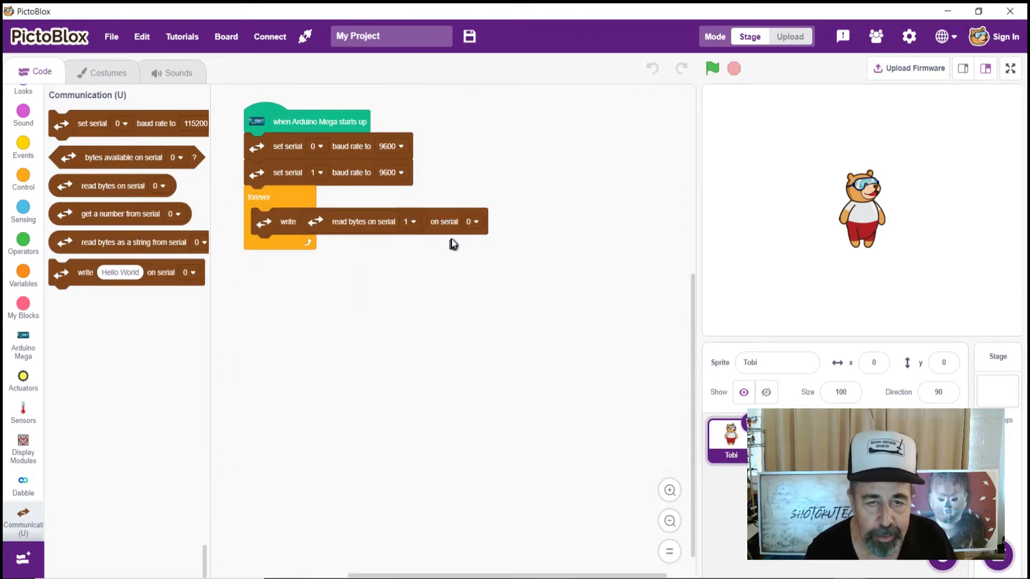
mouse_move(789, 36)
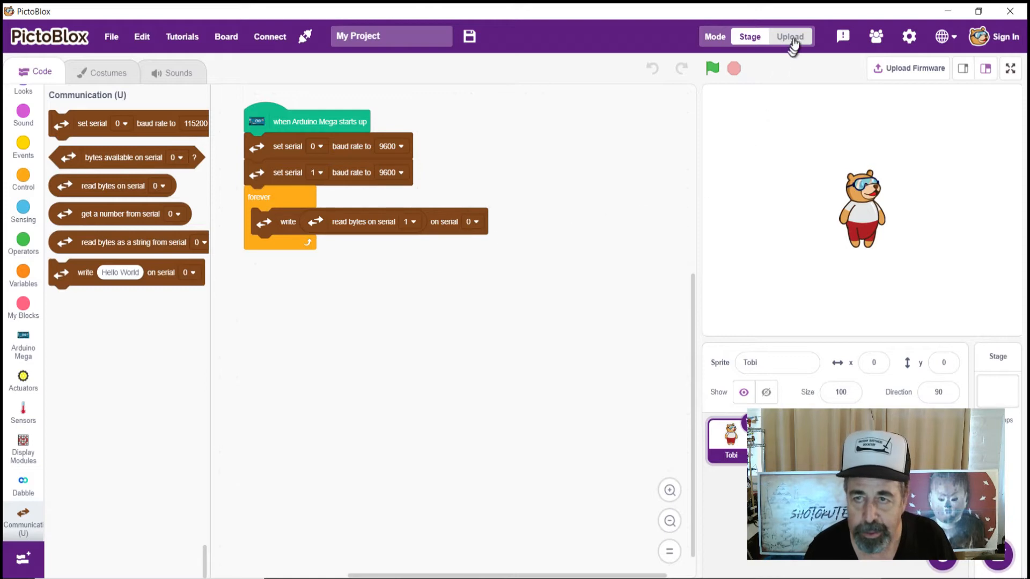
Switch to Upload mode, review the generated Arduino code, and upload it to the Mega
click(790, 36)
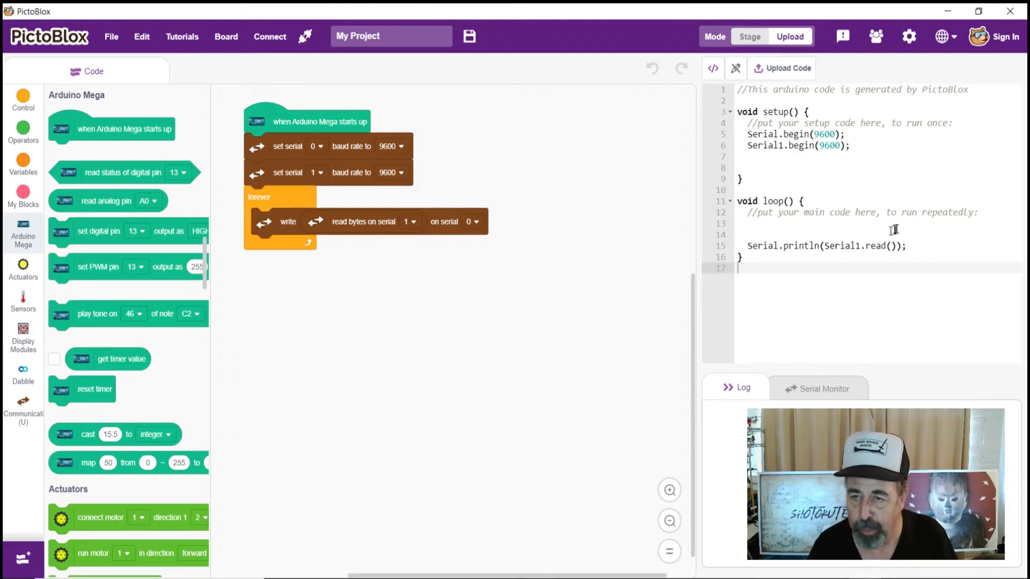
mouse_move(789, 131)
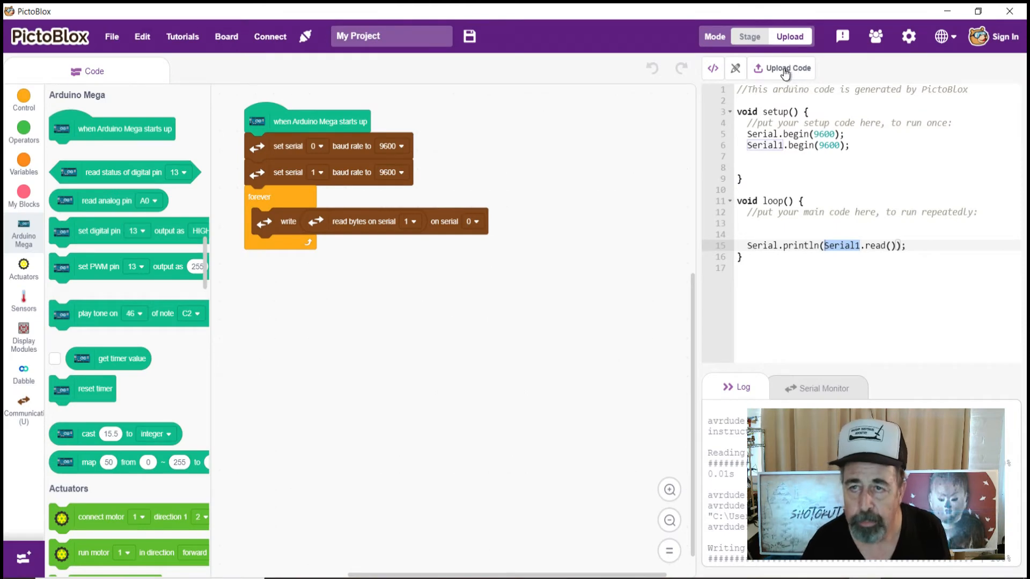
click(782, 68)
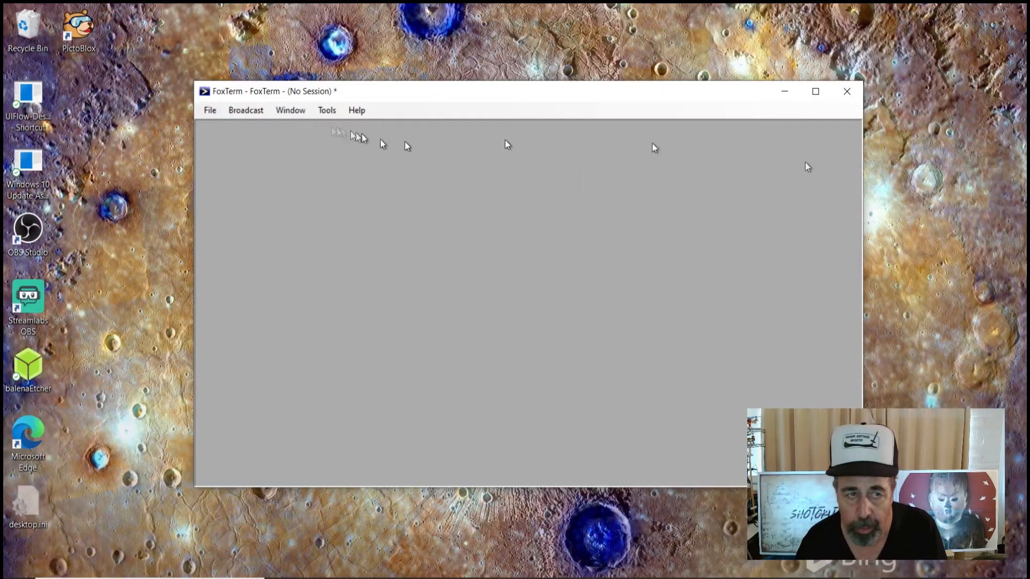
Start a new COM port connection from FoxTerm's File menu
click(209, 110)
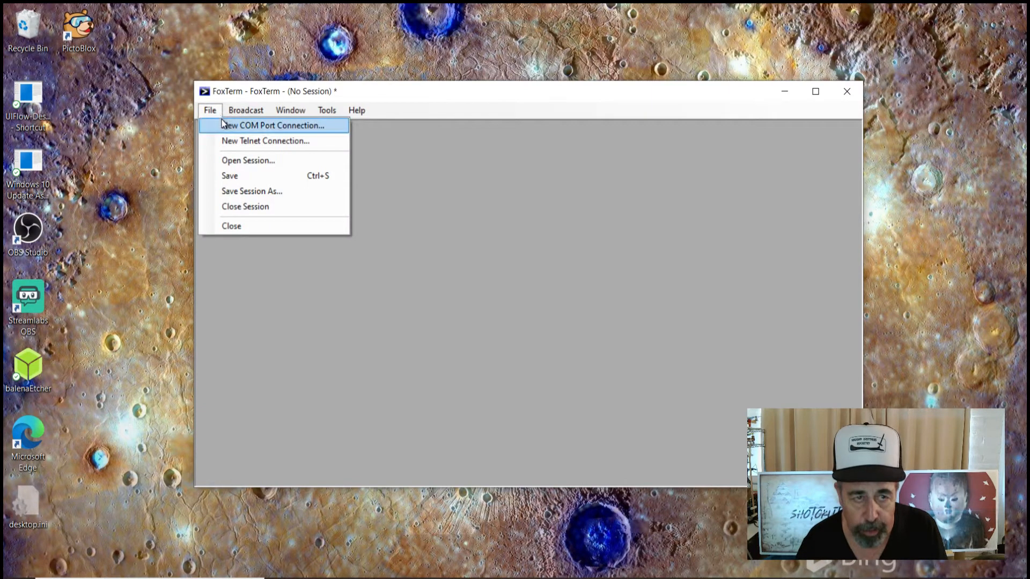
click(276, 125)
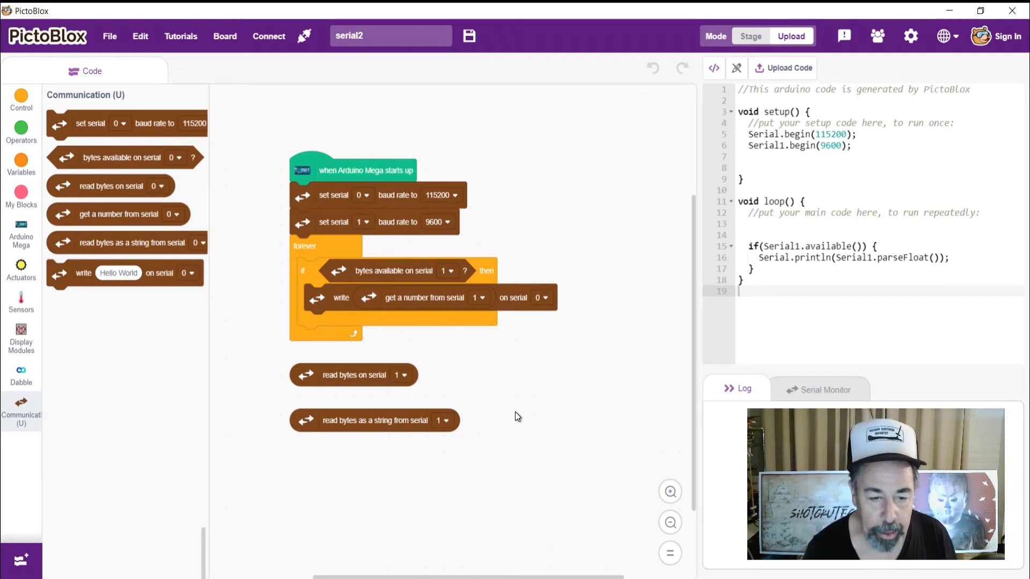
mouse_move(359, 381)
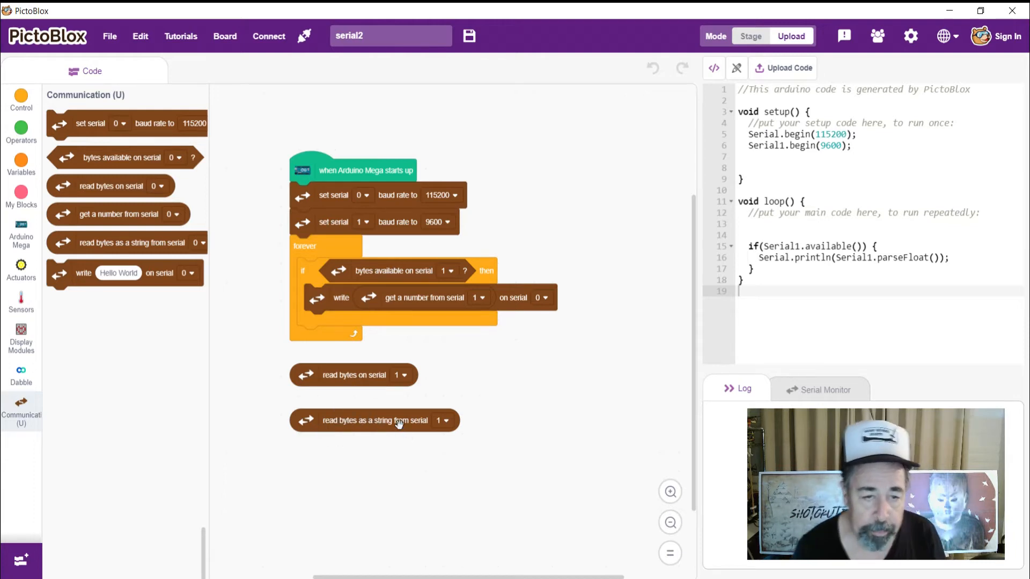
mouse_move(486, 180)
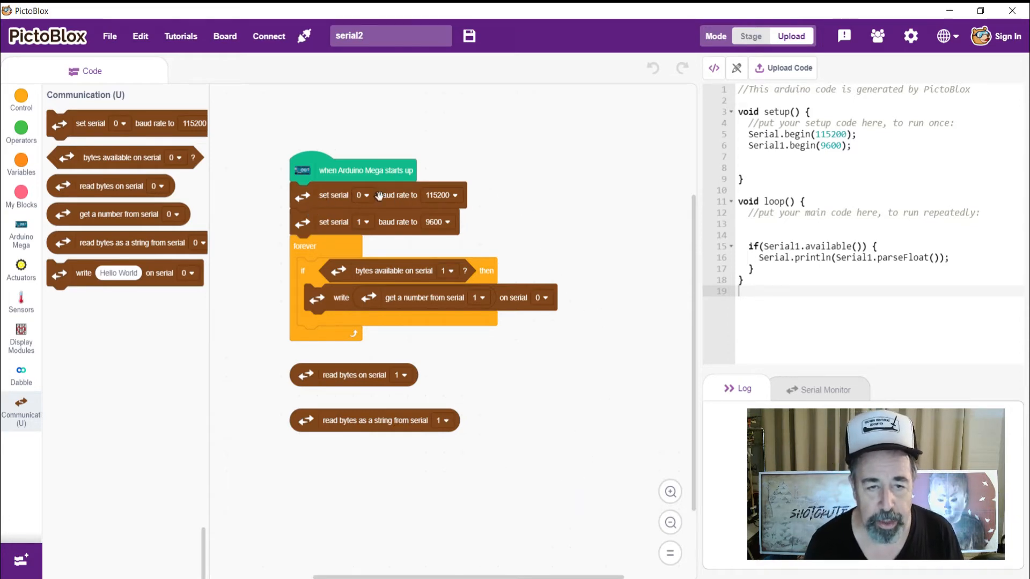
mouse_move(392, 222)
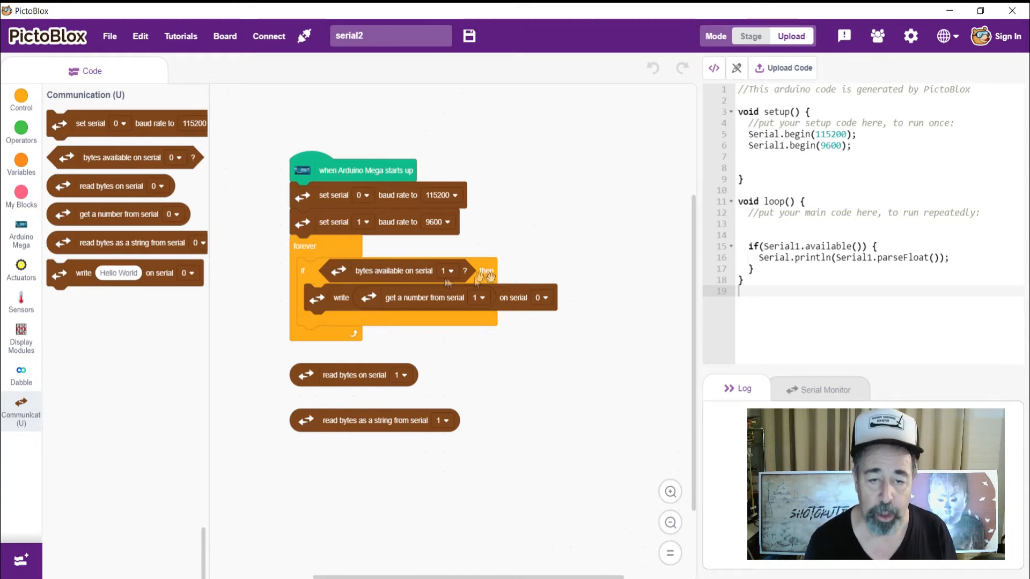
mouse_move(418, 306)
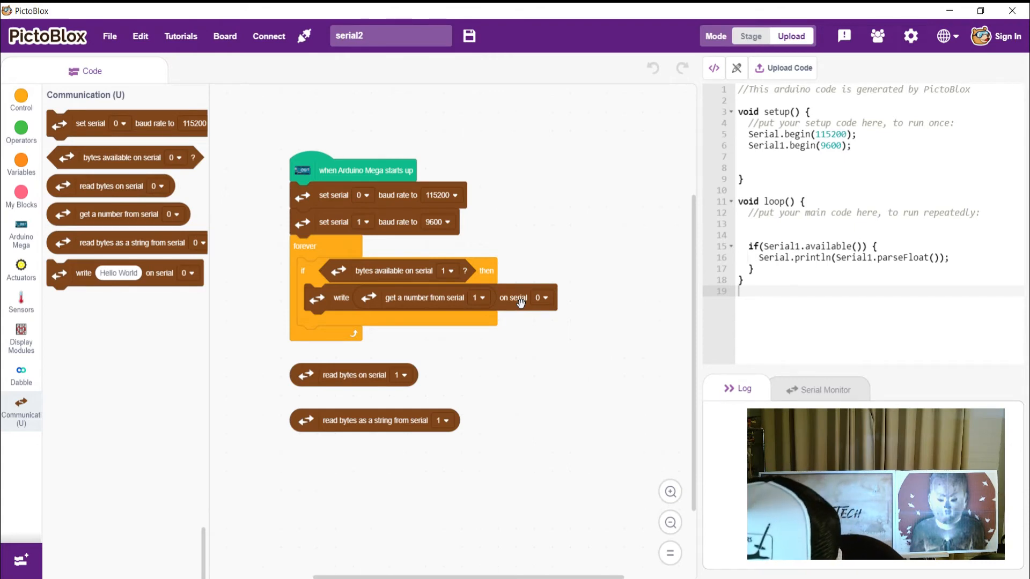
click(224, 36)
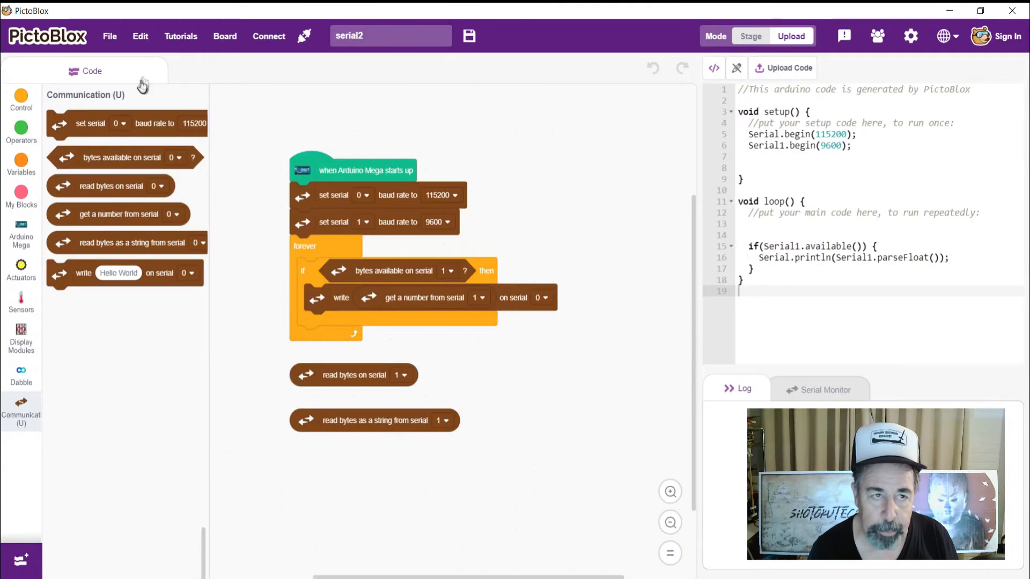
mouse_move(624, 193)
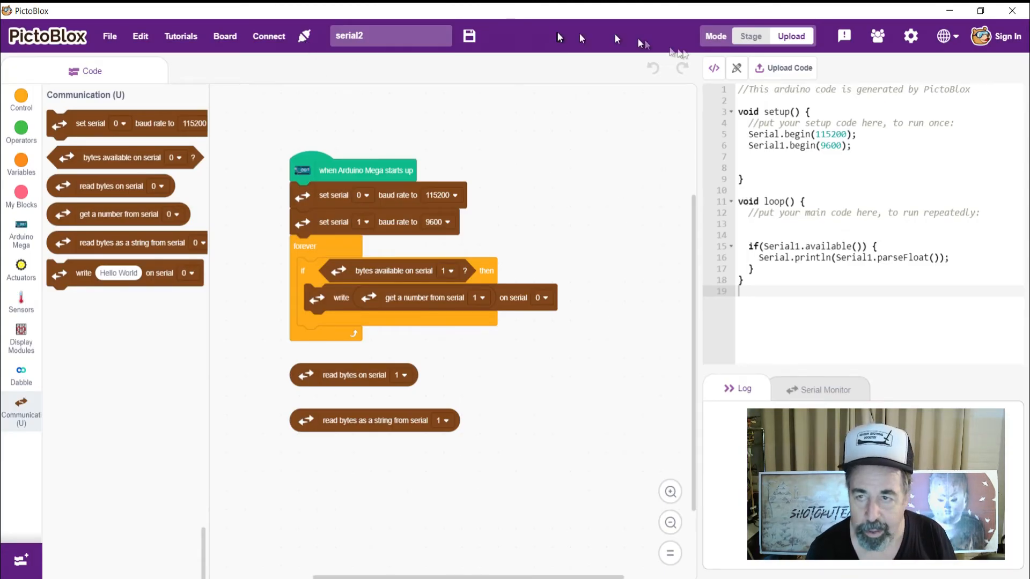
click(783, 68)
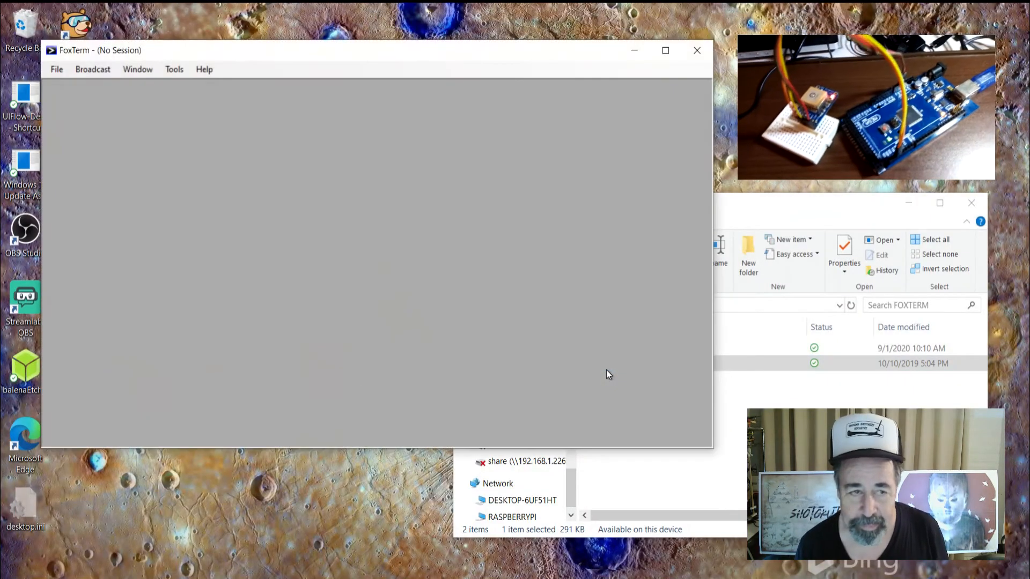
Create a new FoxTerm COM4 connection at 115200 baud and confirm it
click(58, 69)
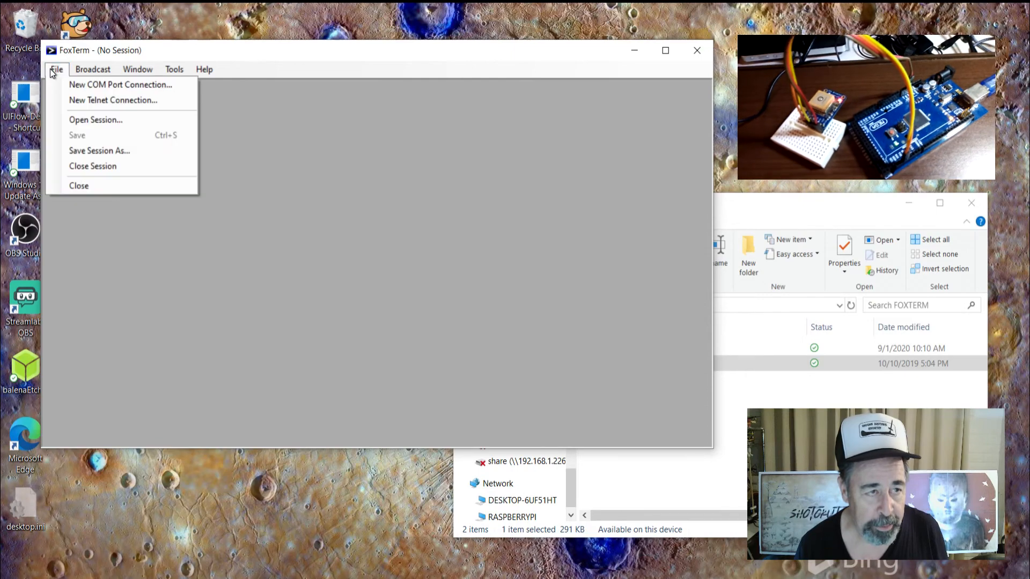
click(121, 85)
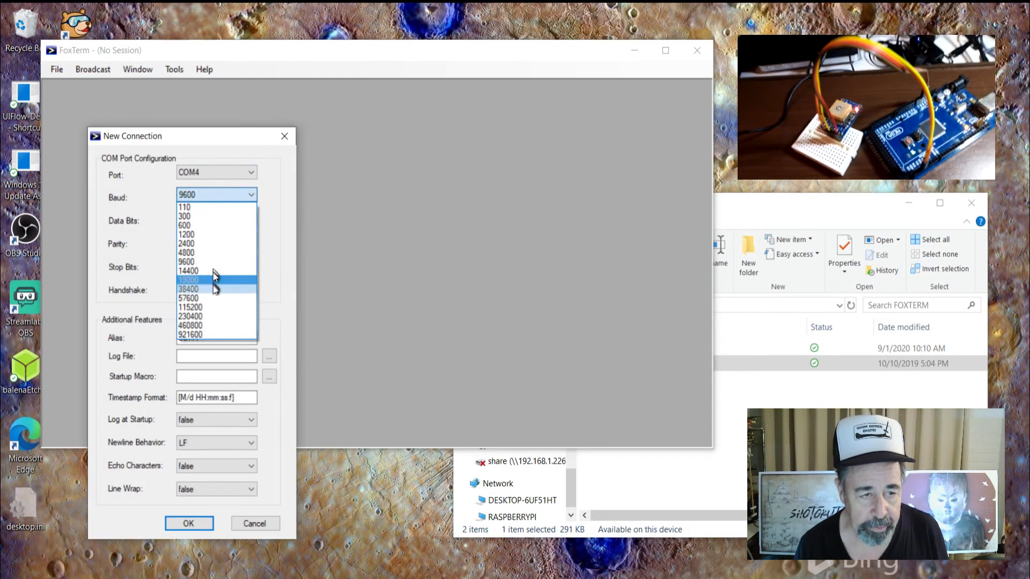
click(191, 307)
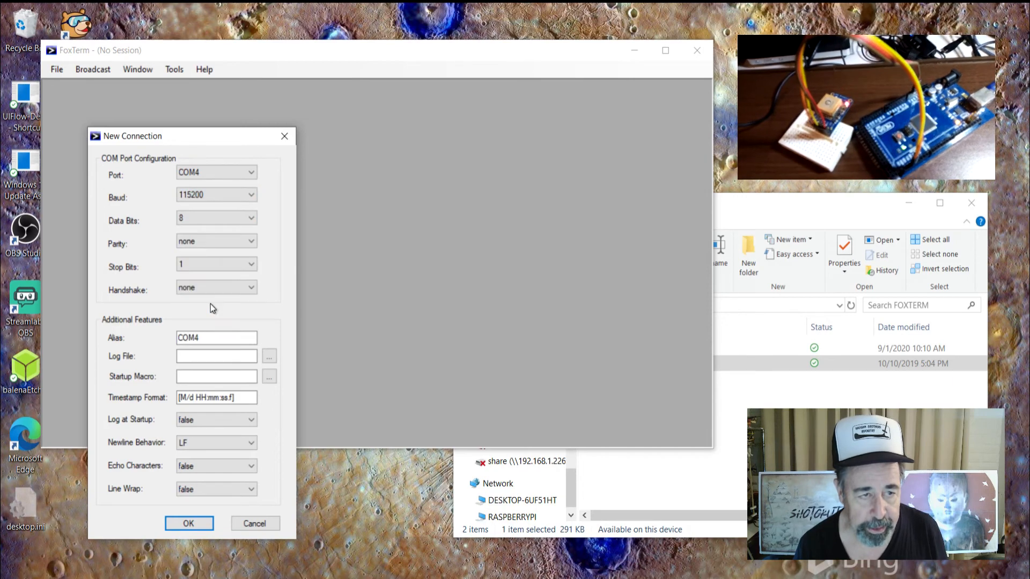
click(188, 524)
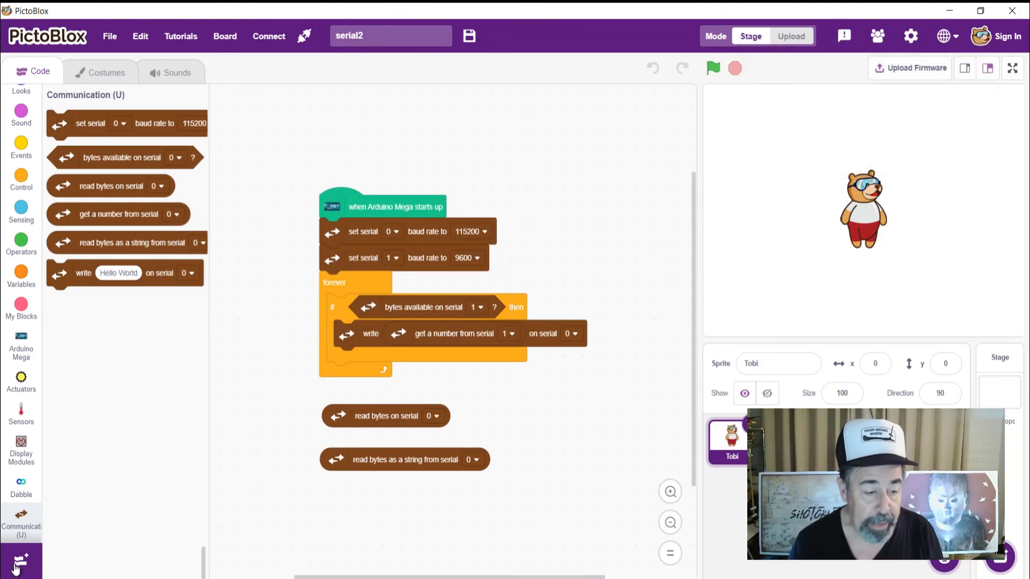
click(18, 567)
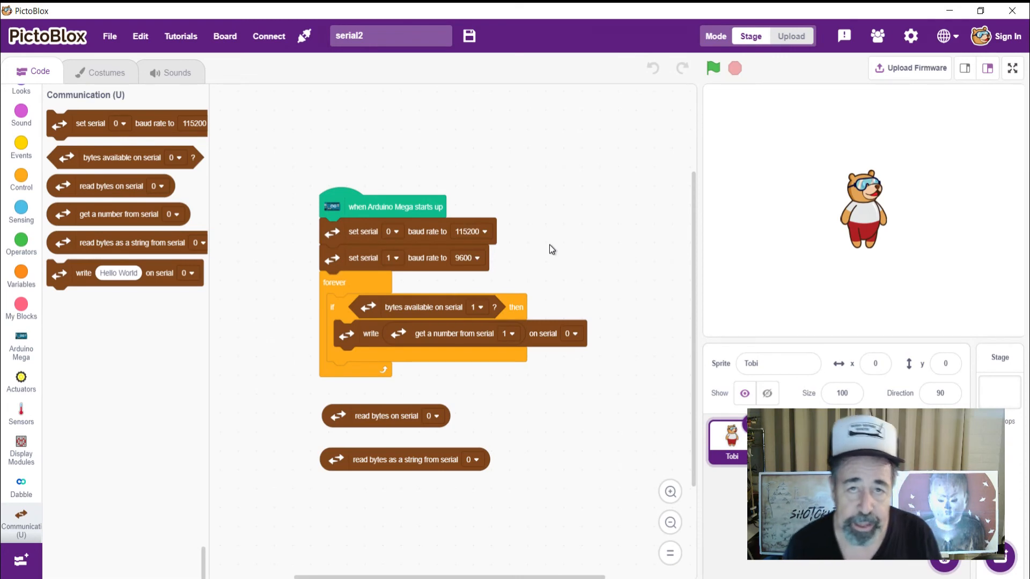
mouse_move(562, 222)
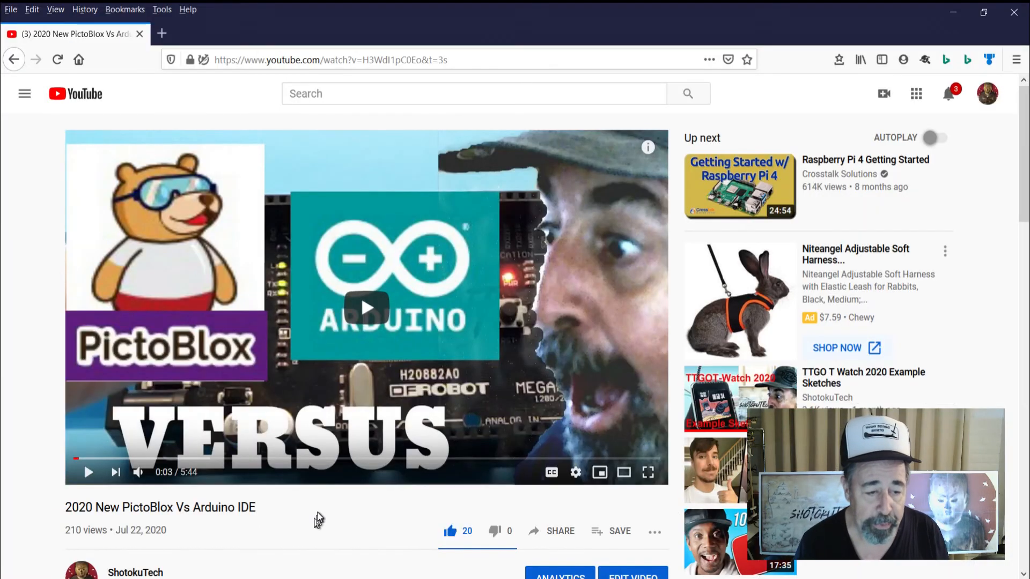
Scroll the YouTube video page down to the pinned comment below the description
scroll(down, 3)
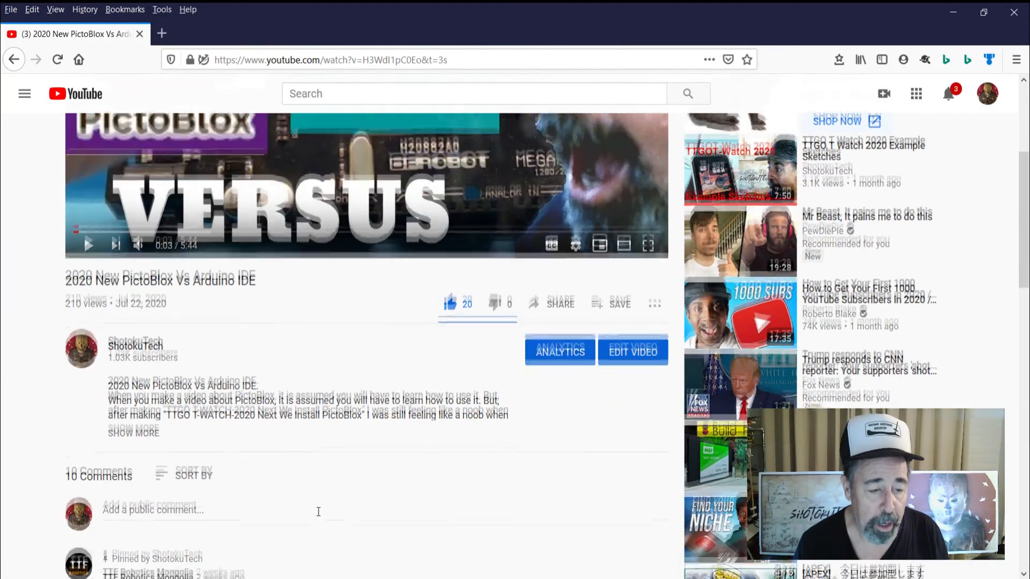
scroll(down, 3)
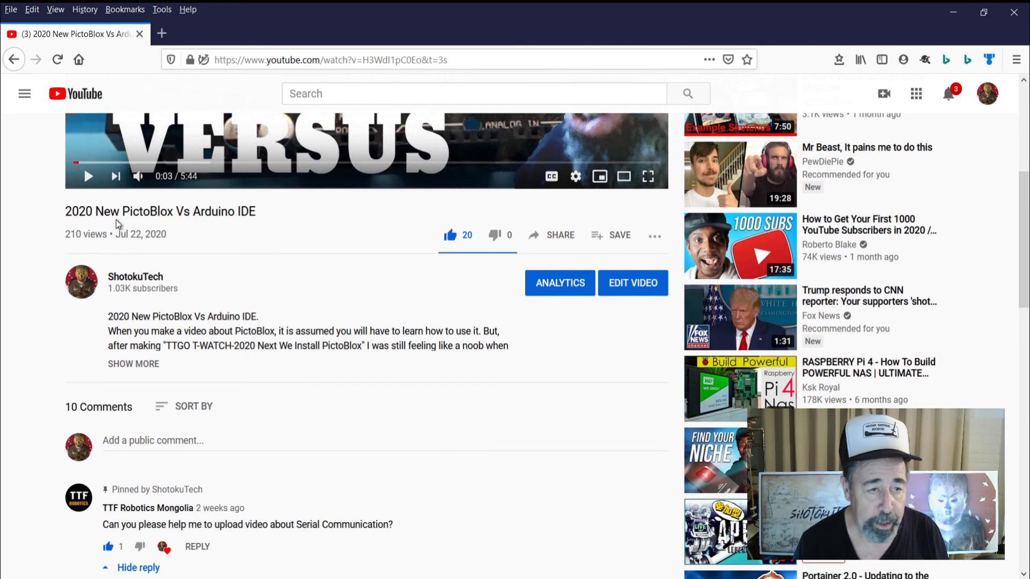
mouse_move(350, 309)
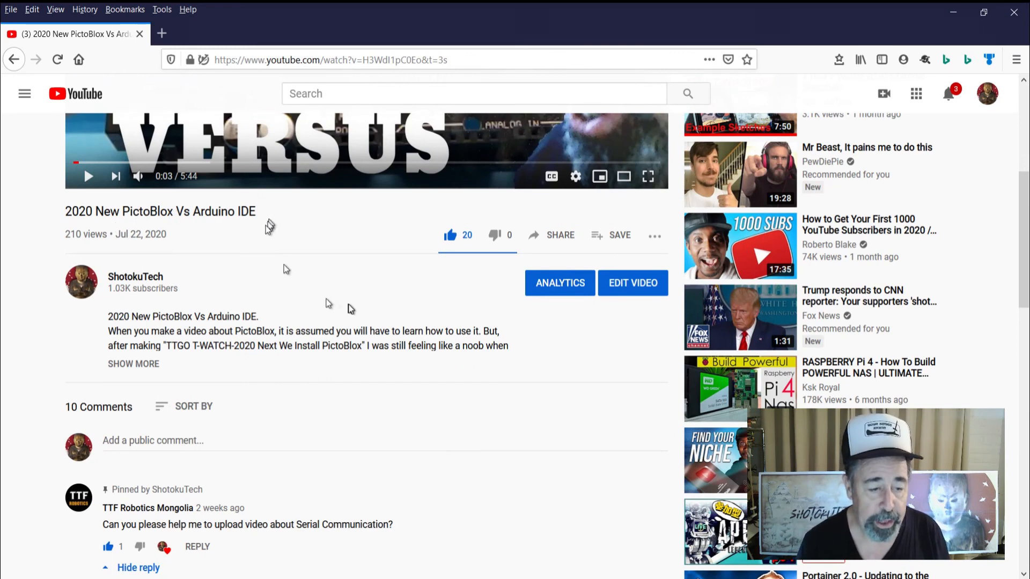
scroll(down, 3)
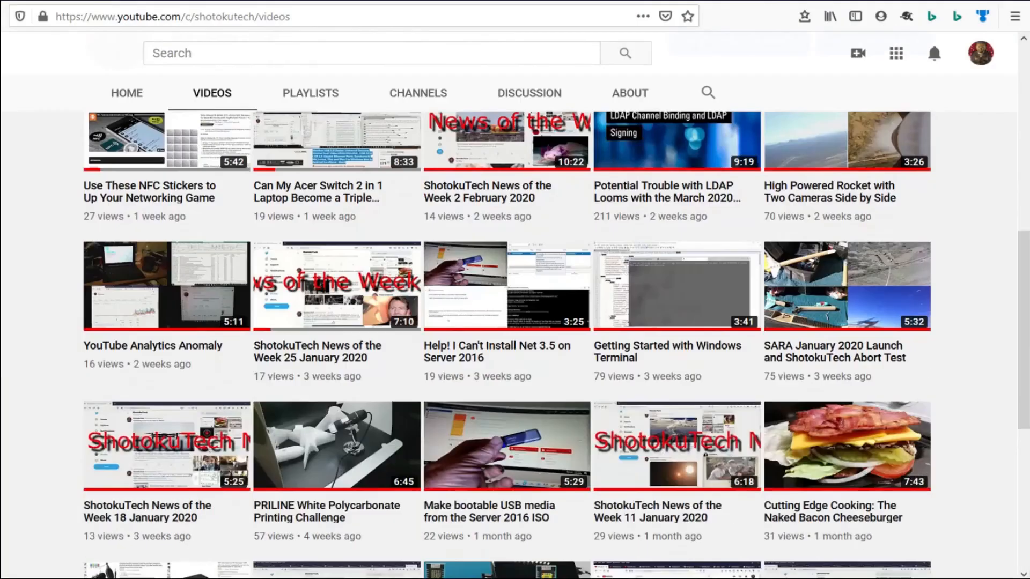
Scroll the ShotokuTech Videos list back to uploads from seven to eight months ago
scroll(down, 3)
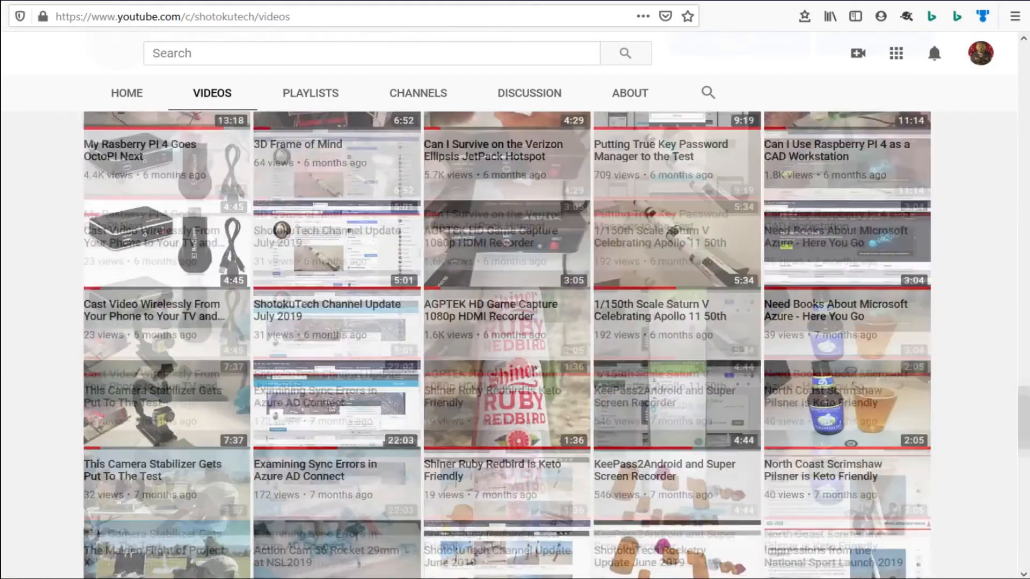
scroll(down, 3)
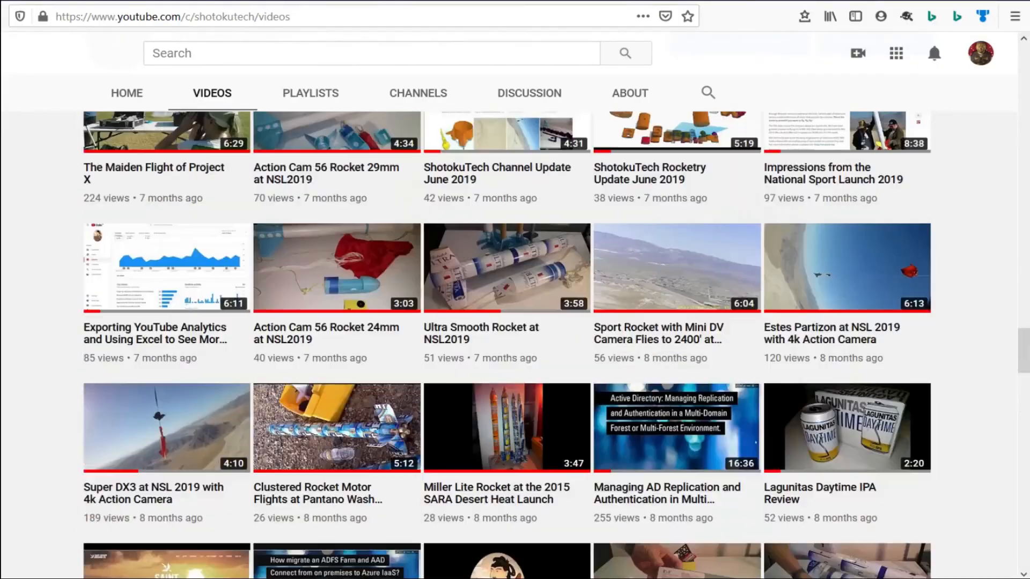